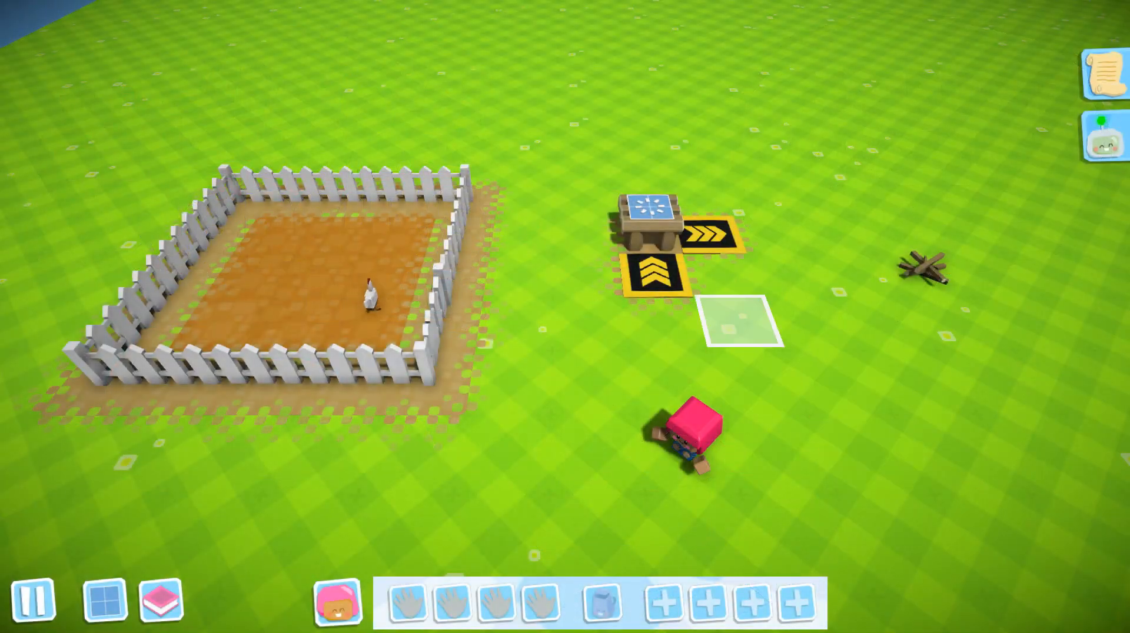
- Browse the Crude Workbench recipes, including the Feather, then quit to the title screen
click(645, 212)
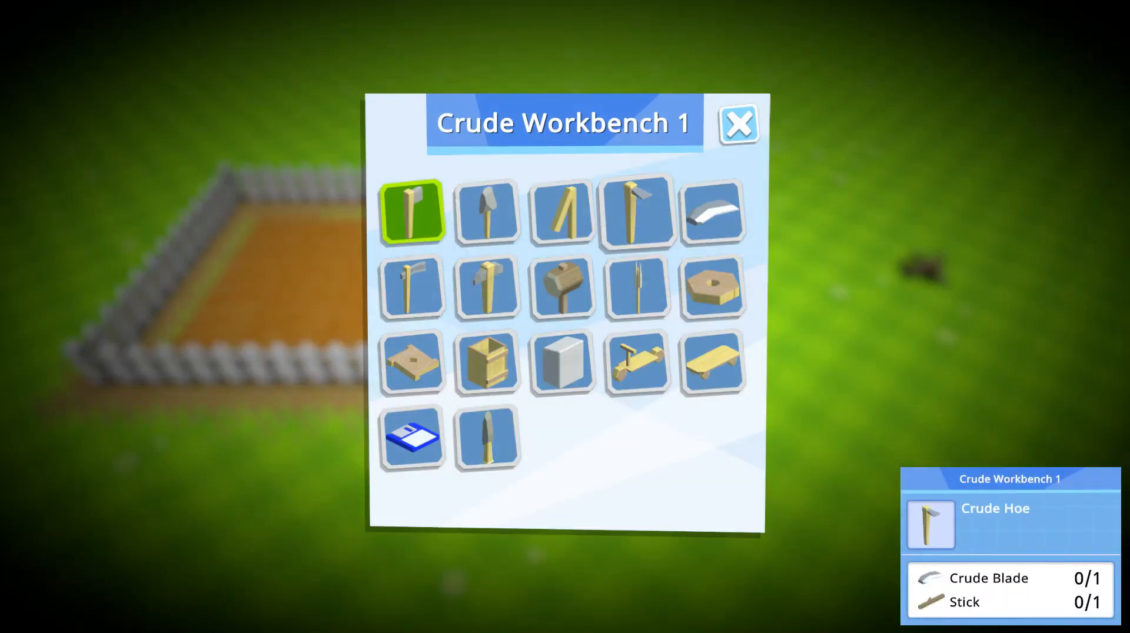
click(487, 438)
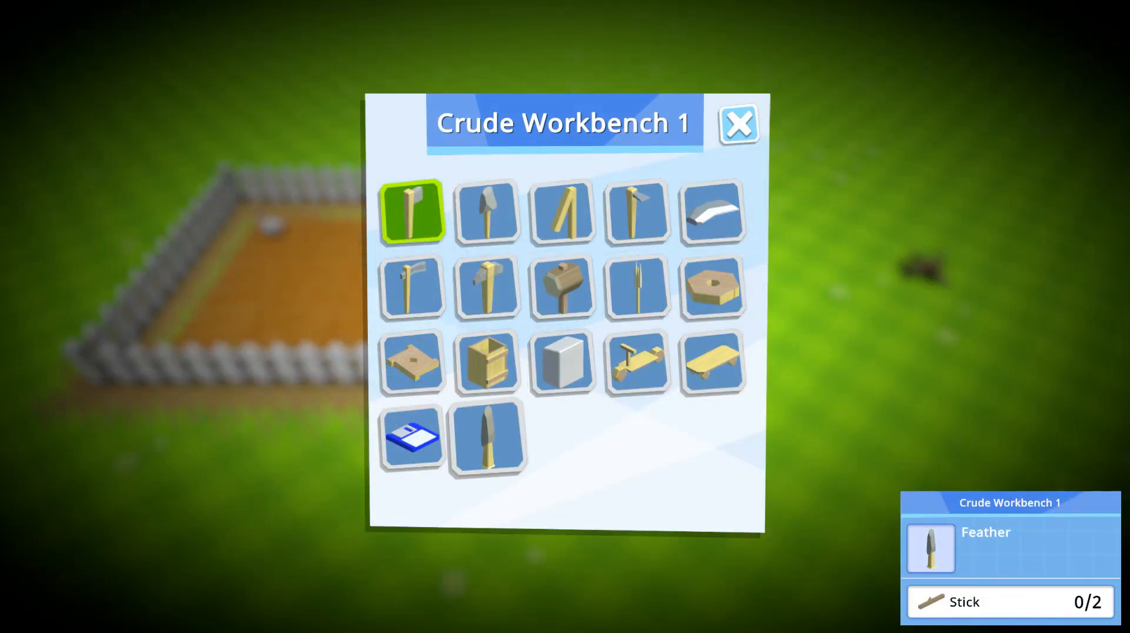
click(738, 123)
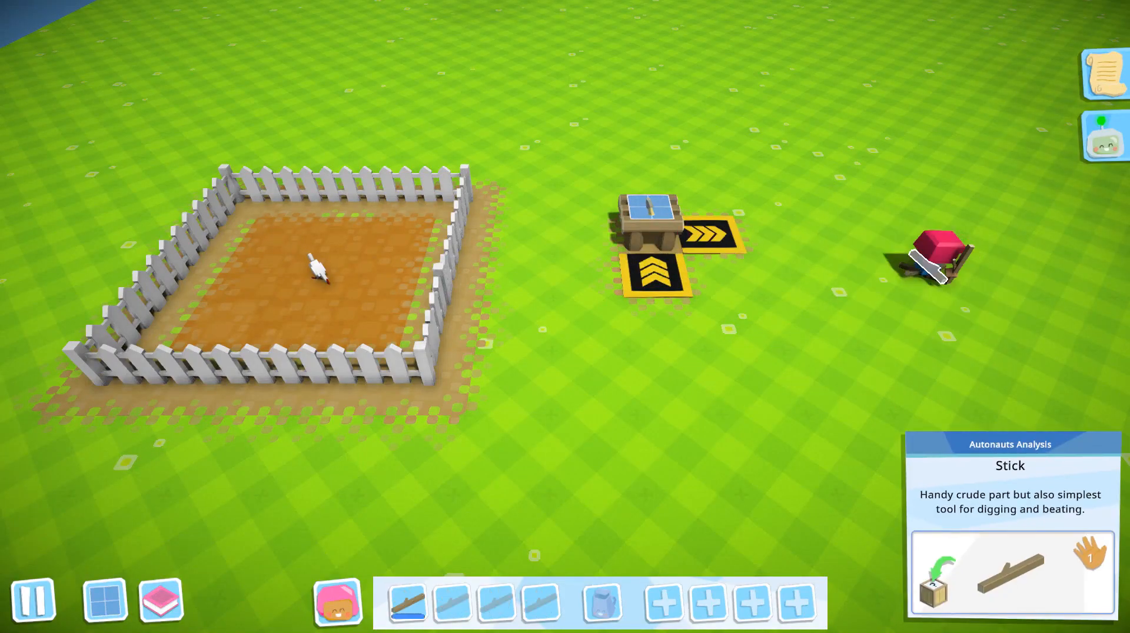
click(648, 230)
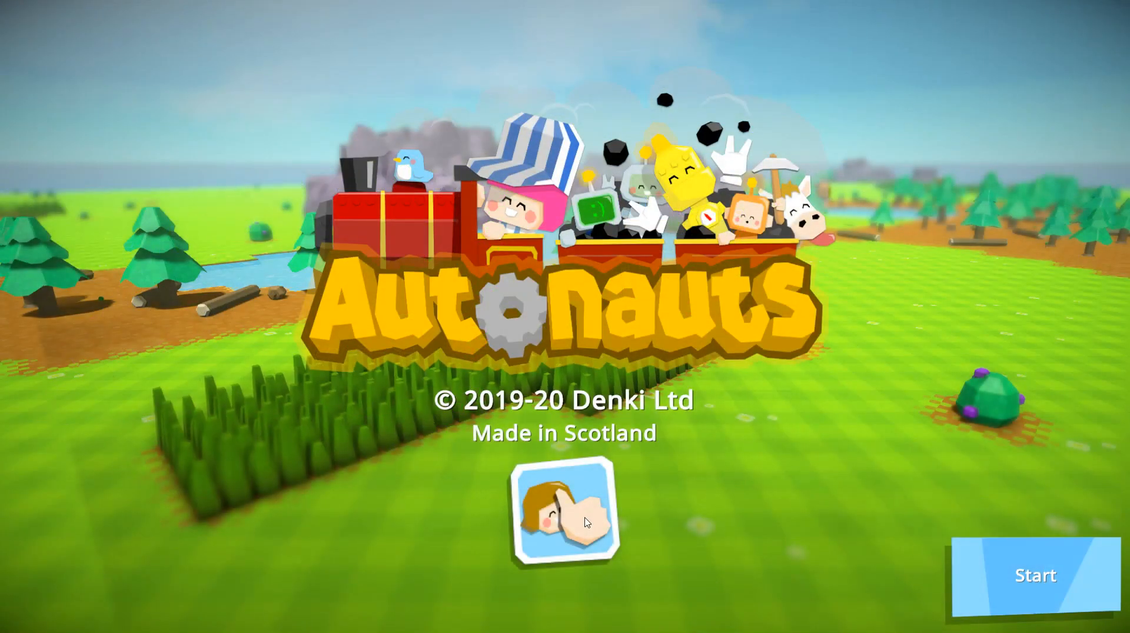
- From the title screen's Mods menu, open the Local Mods folder in File Explorer
click(1036, 576)
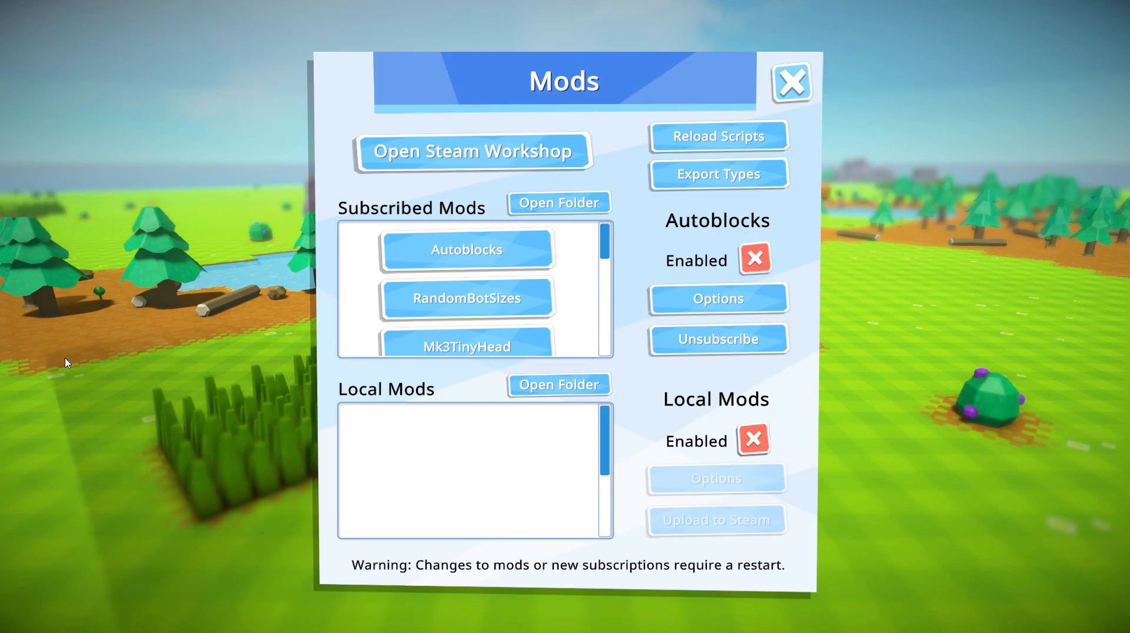
mouse_move(444, 420)
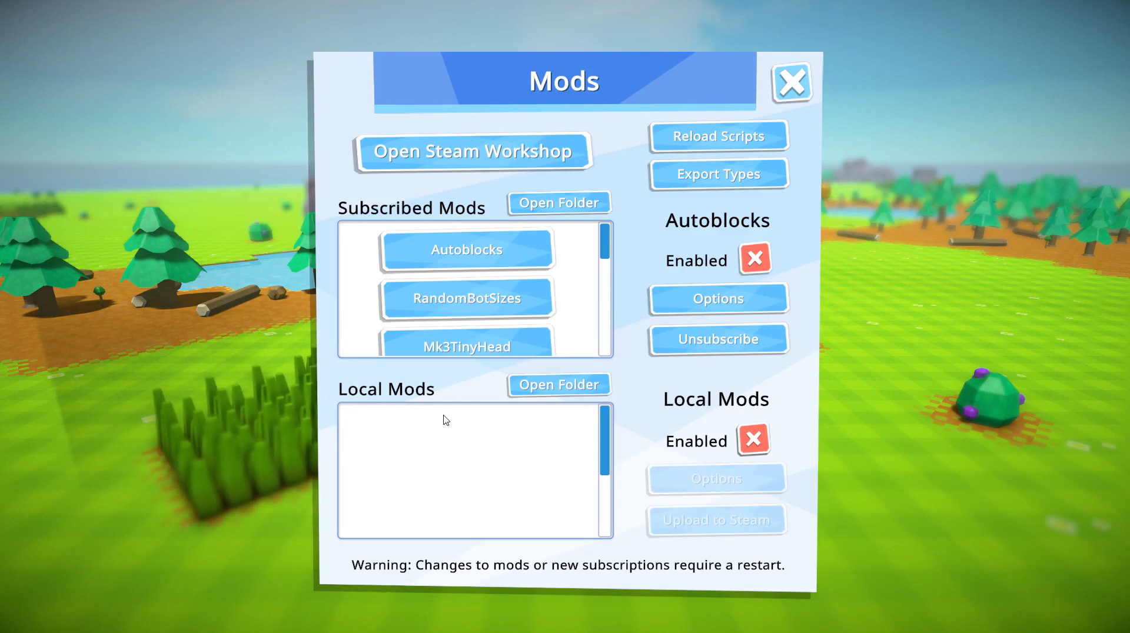
click(559, 384)
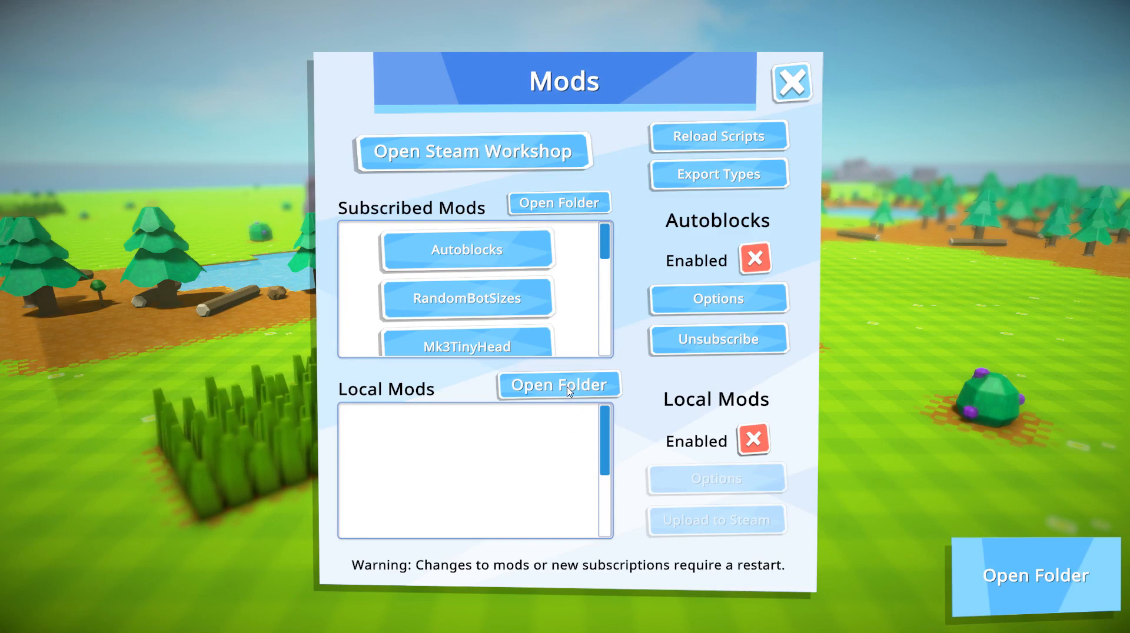
mouse_move(128, 432)
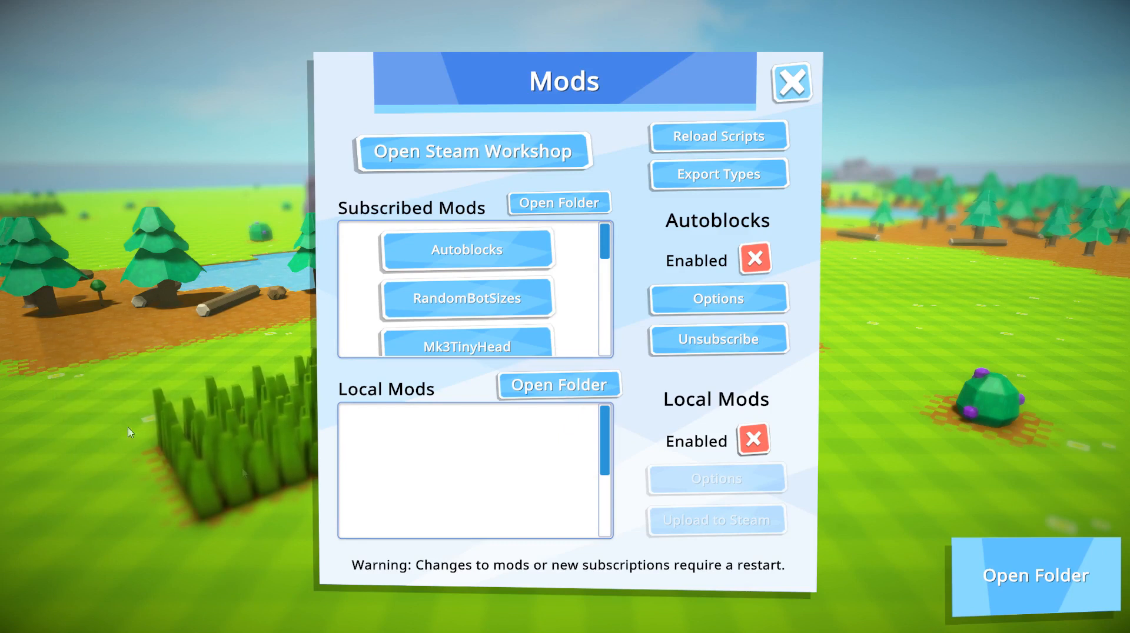
click(560, 384)
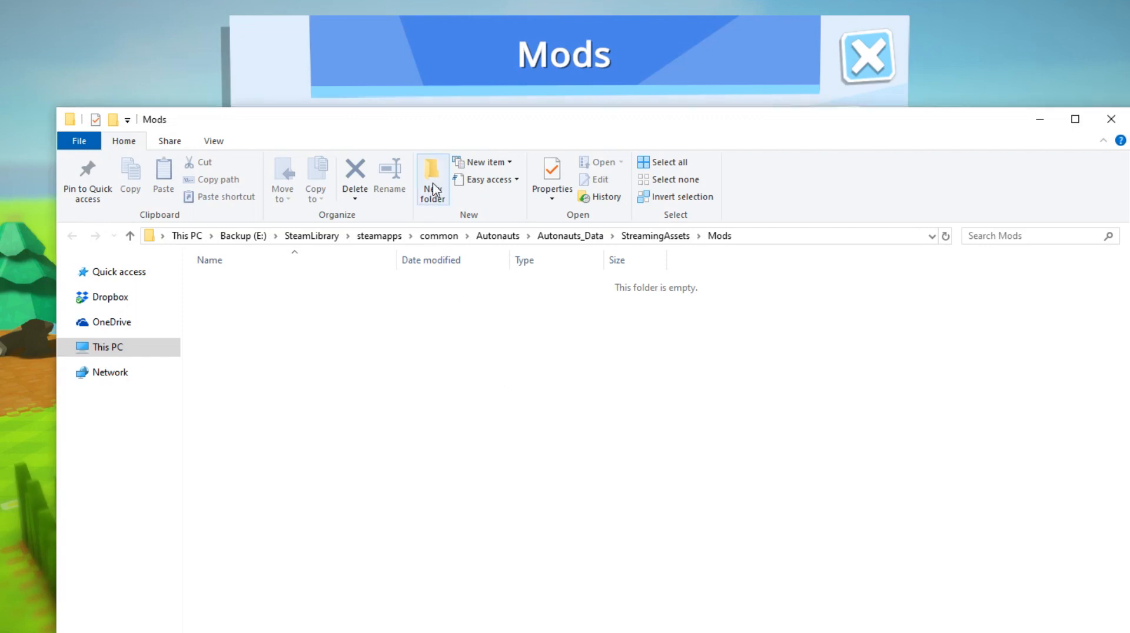
- Create a folder named CustomTool in Mods and go into it
click(432, 177)
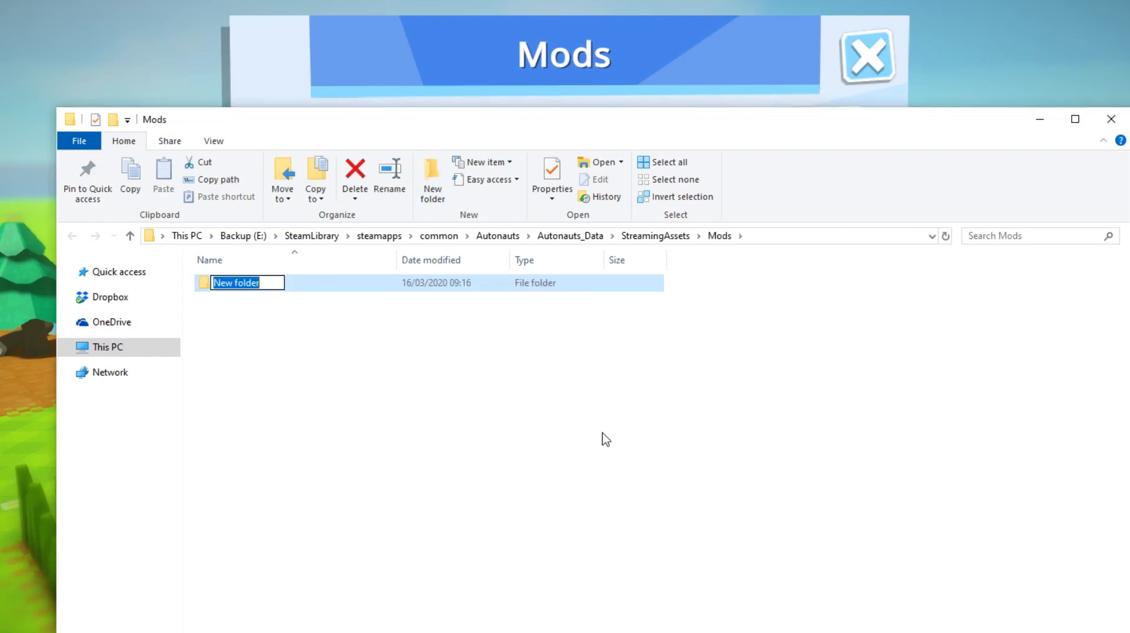
text(CustomTool)
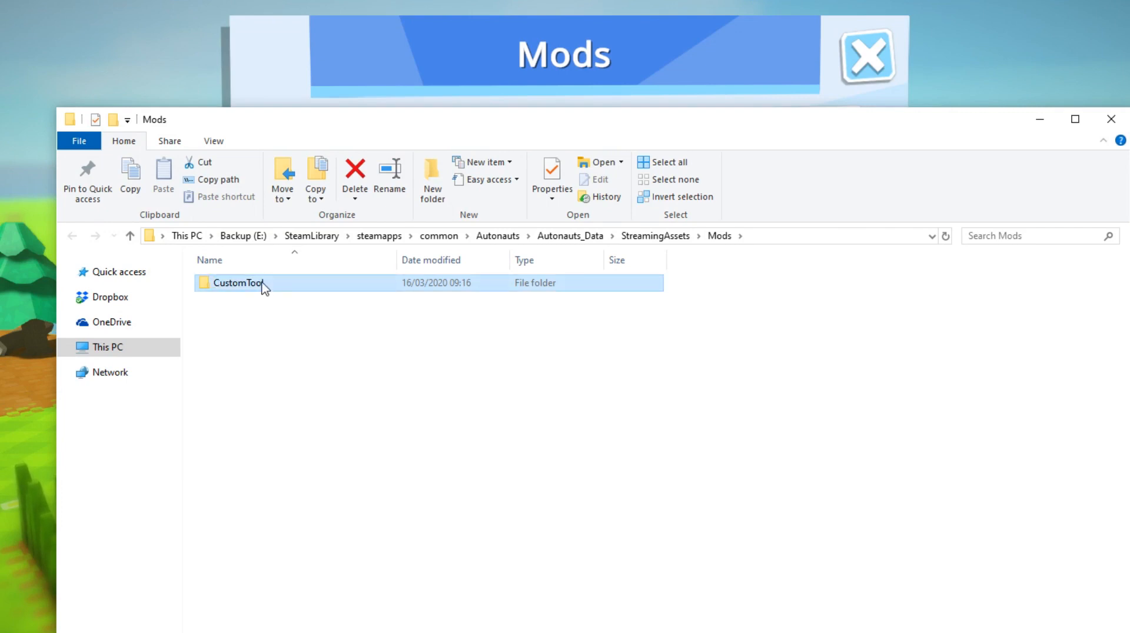
double_click(237, 283)
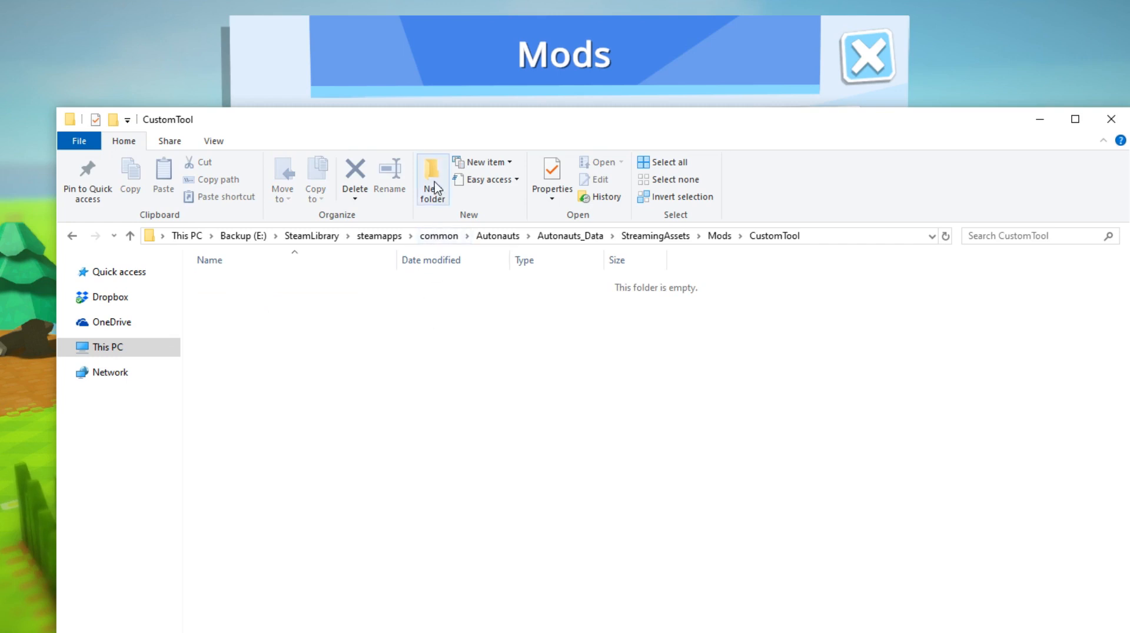
- Create a textures subfolder inside CustomTool
click(432, 174)
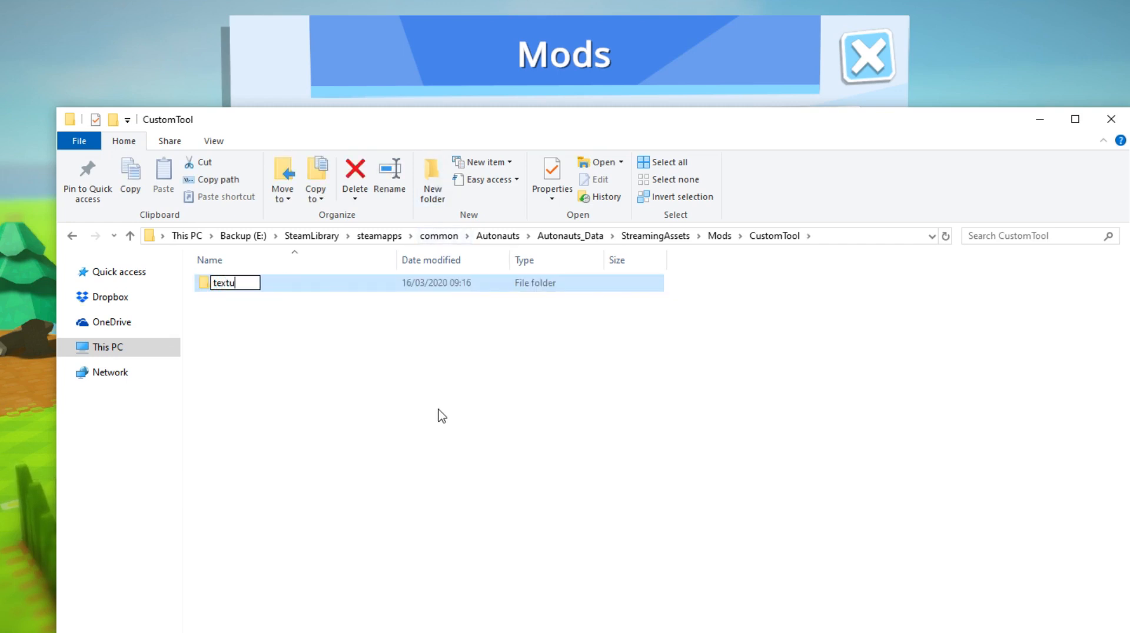
key(Return)
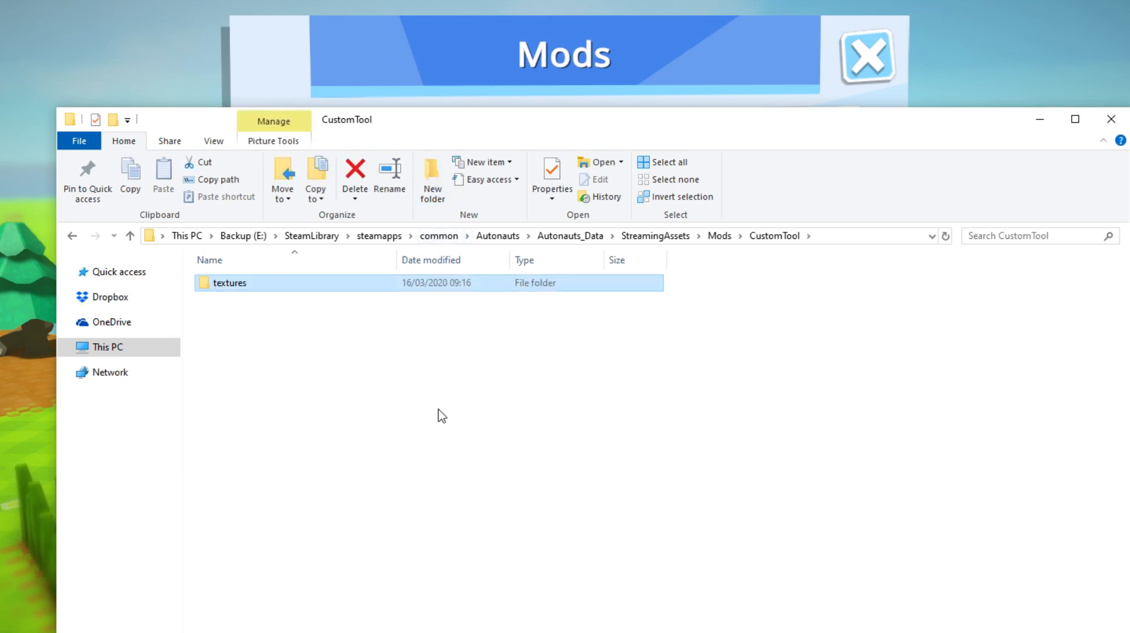
double_click(230, 283)
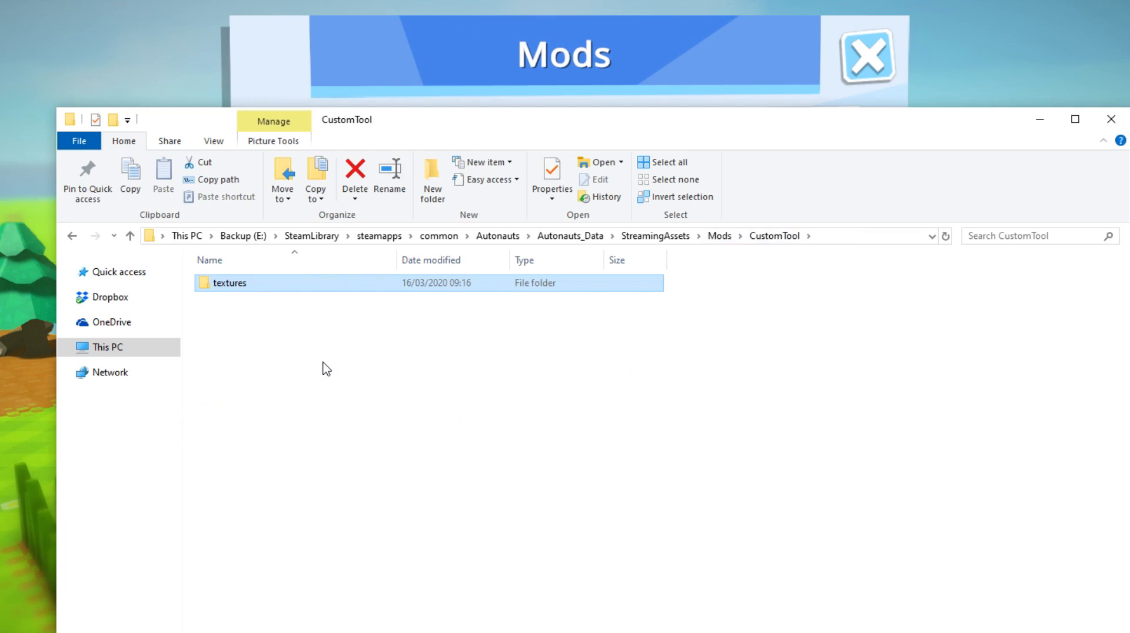
- Create a new text document named CustomModScript.txt in CustomTool
click(482, 161)
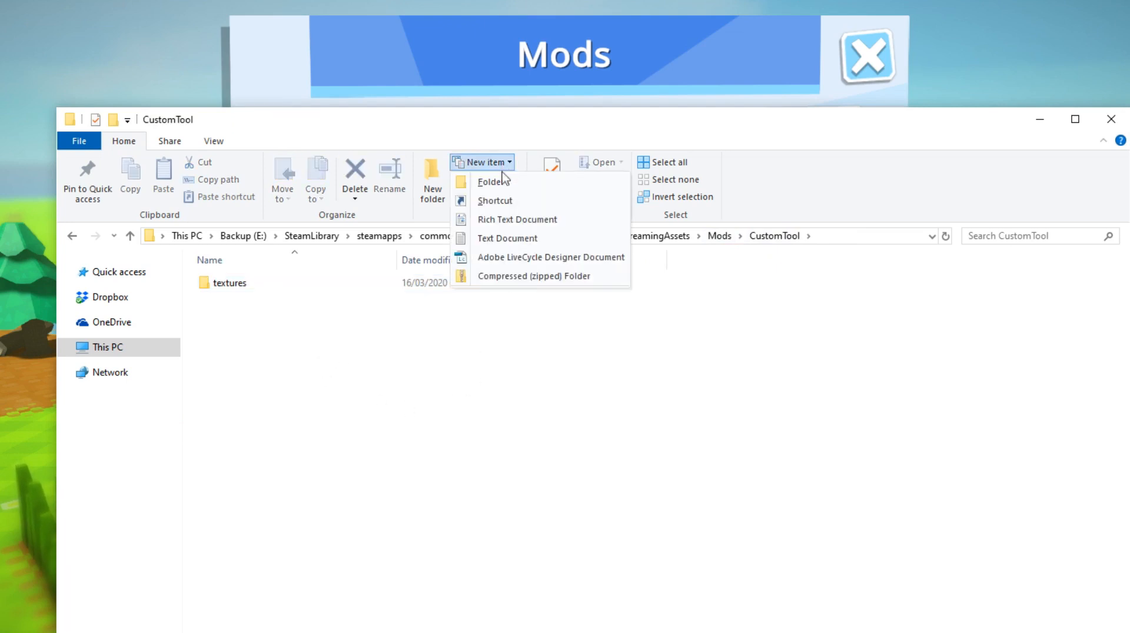
click(508, 238)
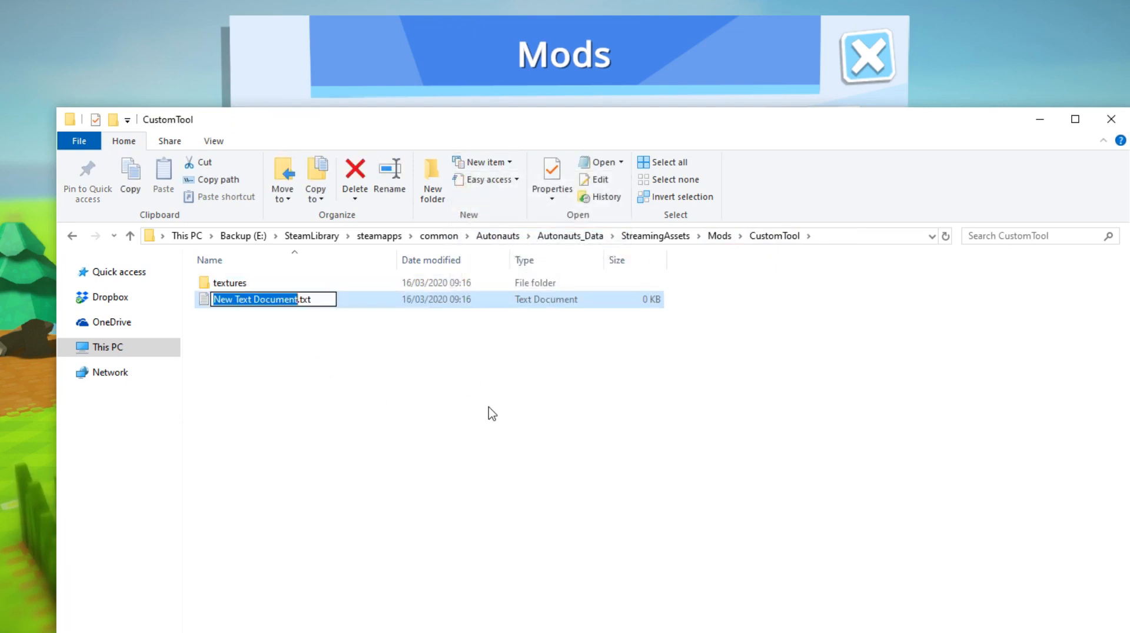
text(CustomModScript.txt)
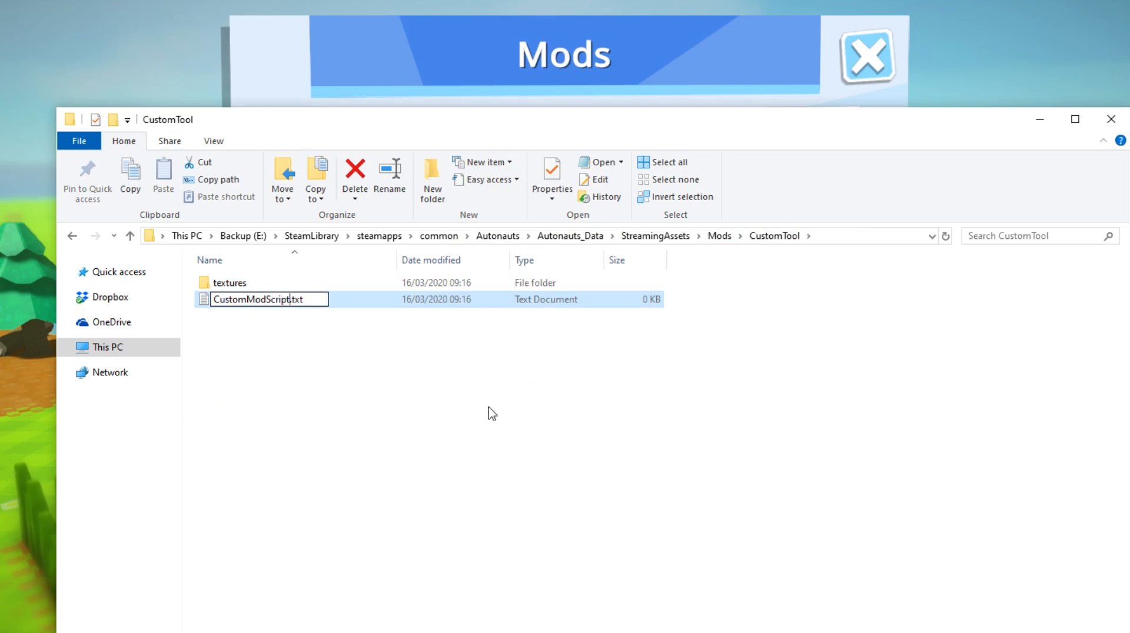
key(Return)
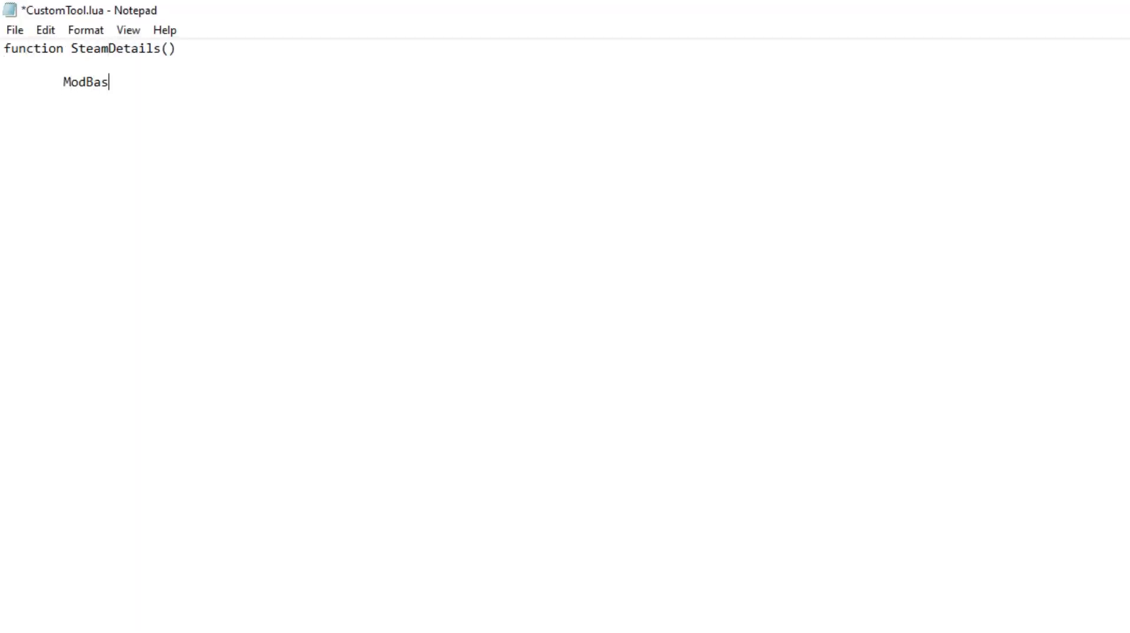
- Finish SteamDetails with title 'CustomToolExample' and description 'Creates a custom tool, Feather'
text(e.SetSteamWorkshopDetails(")
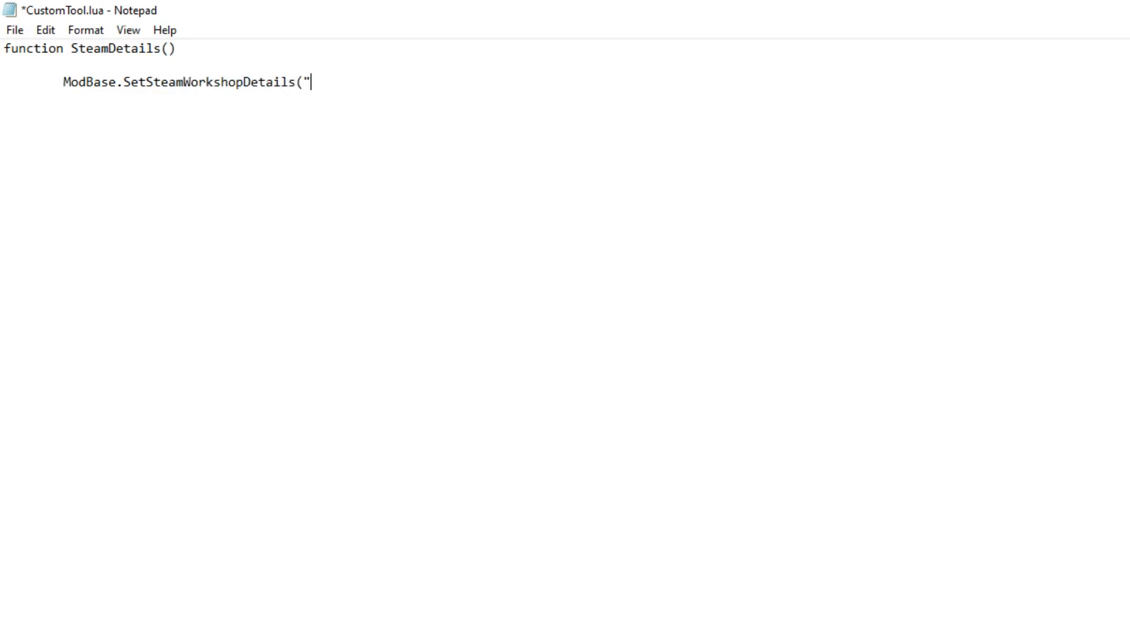
text(CustomToolExample", "Creates a cust)
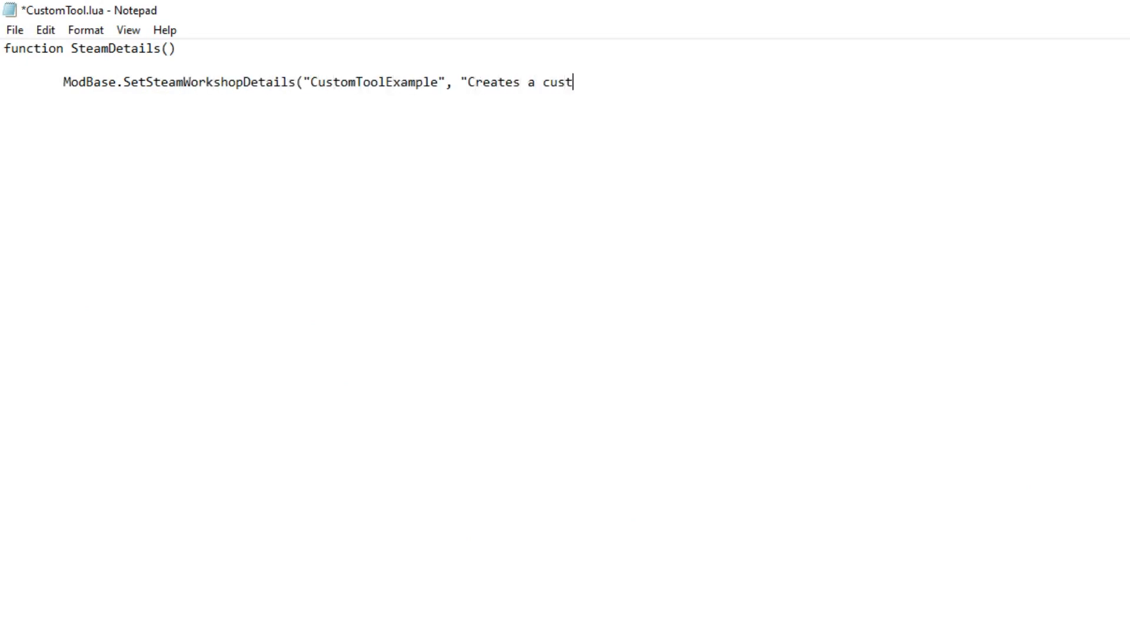
text(om tool, Feather")
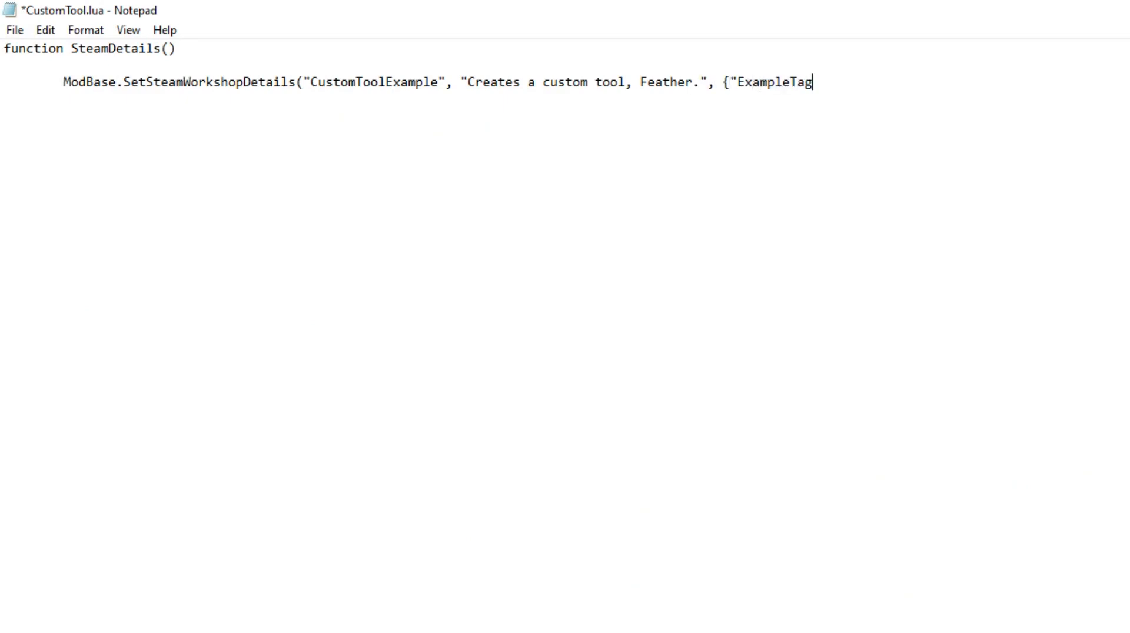
text("}, "ModImage.png")
text(function)
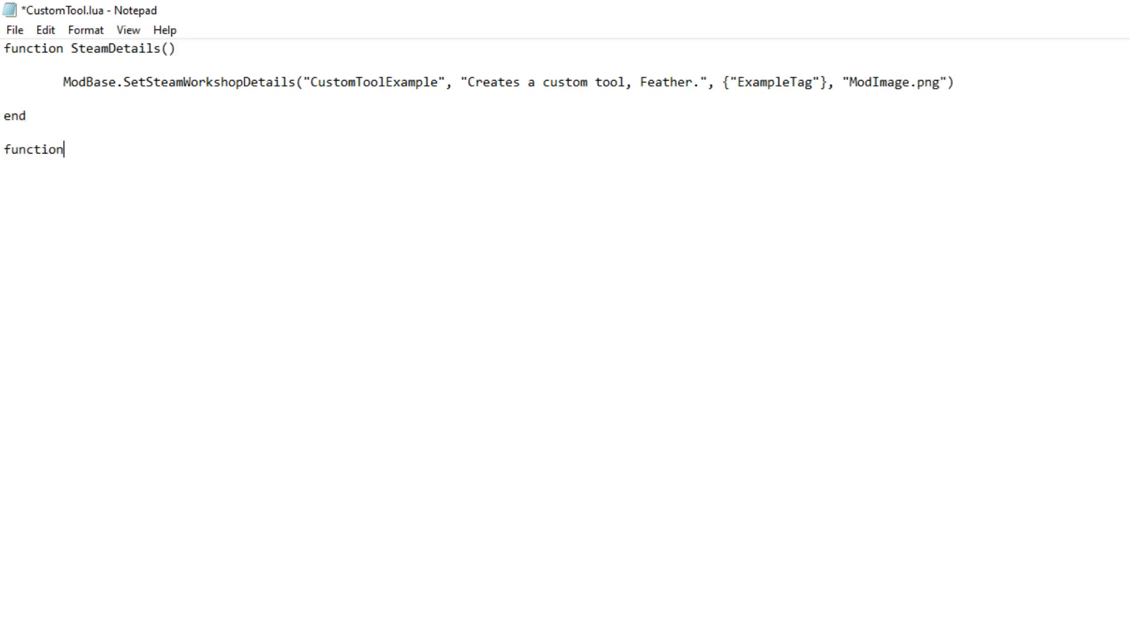
- Write Creation calling ModTool.CreateTool for Feather with chicken, ToolChisel model and OnUseTool
text(Creation())
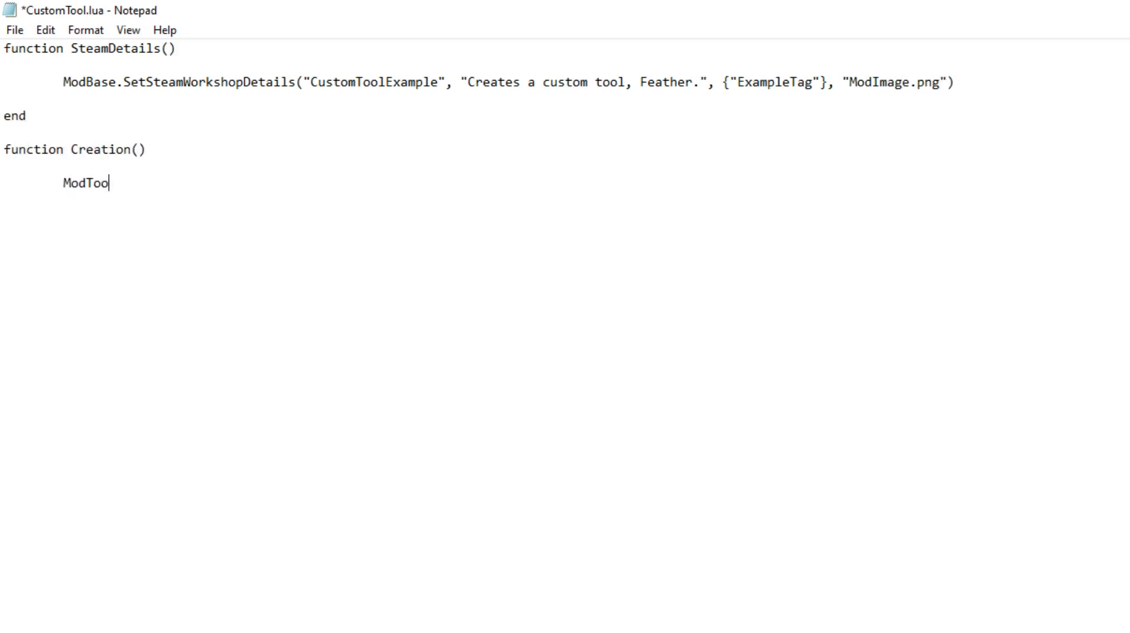
text(l.CreateTool( "Feather", {"Stick"},)
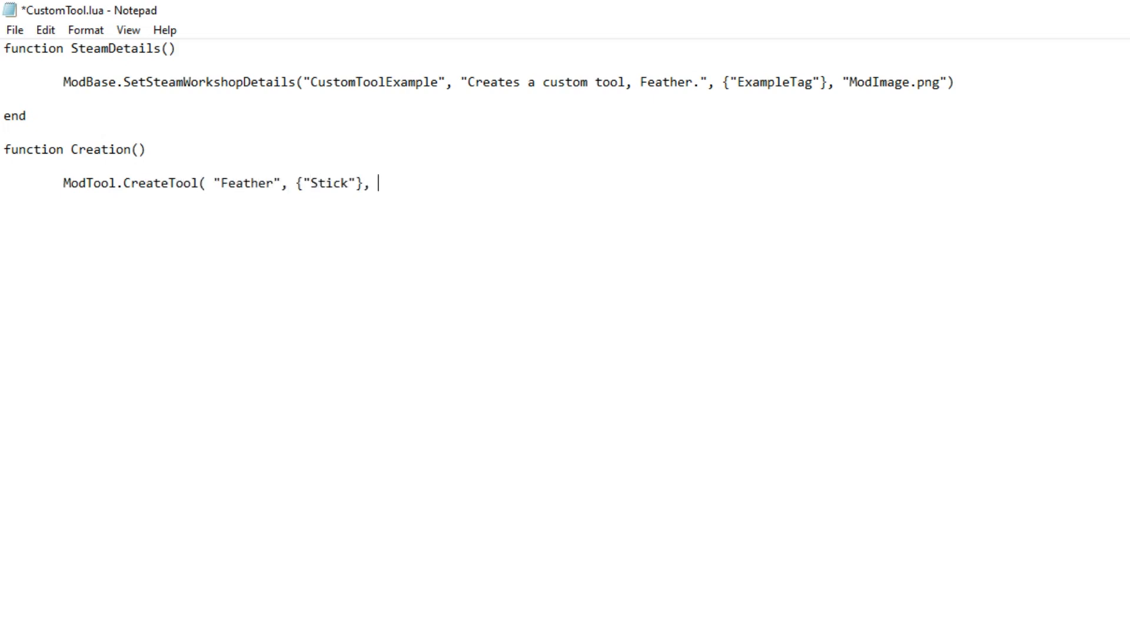
text({2}, {"AnimalChicken)
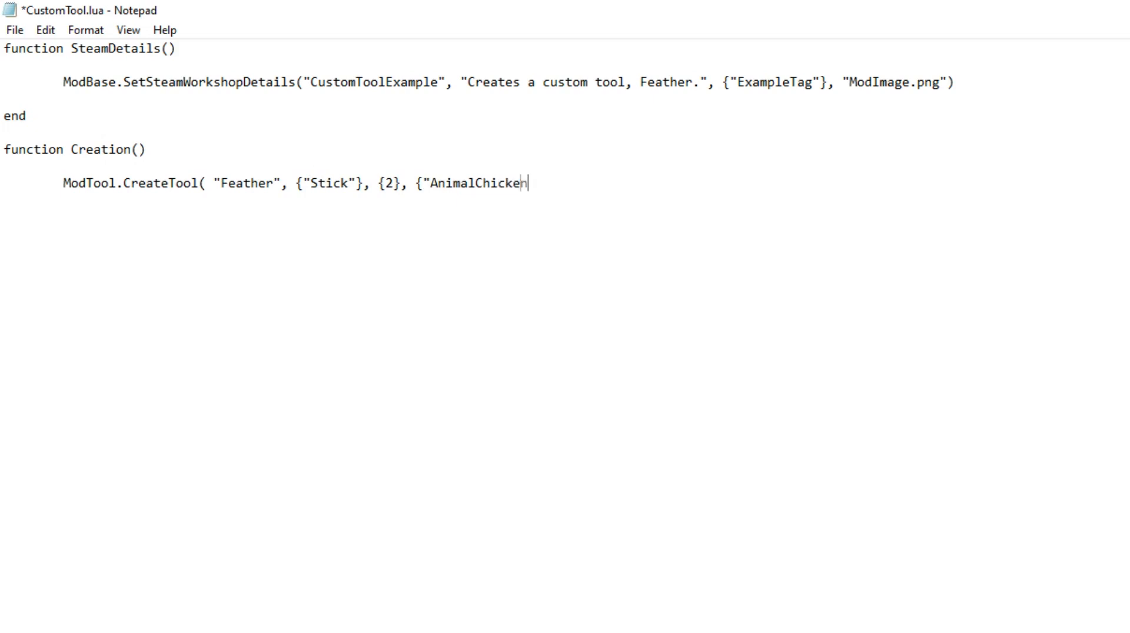
text("}, {}, {}, {}, 0.5, "Mod)
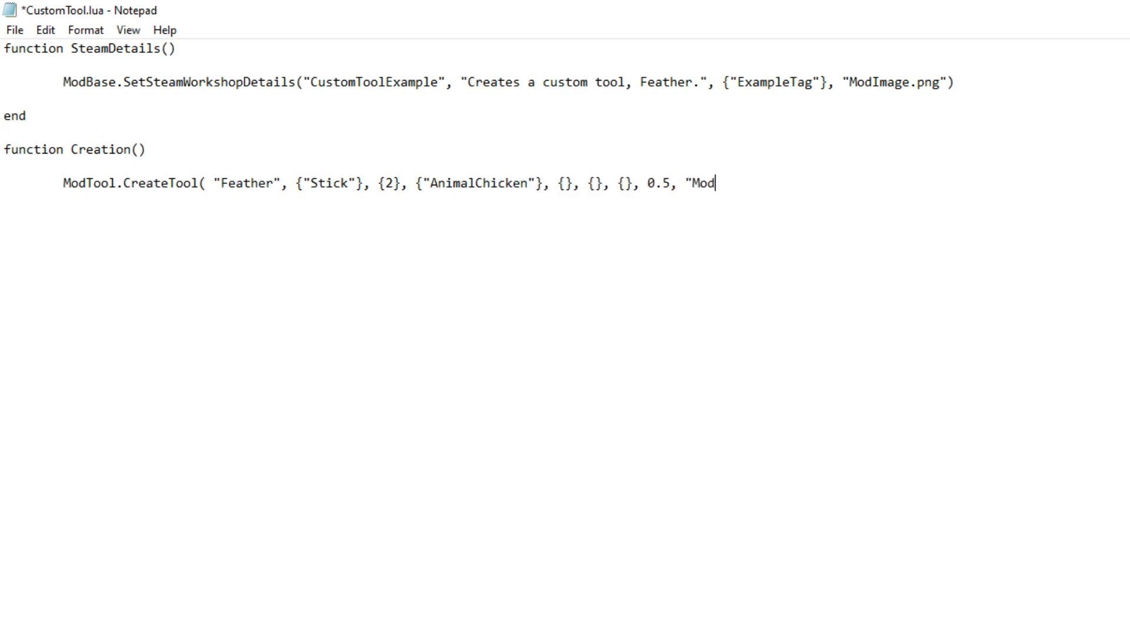
text(els/Tools/ToolChisel)
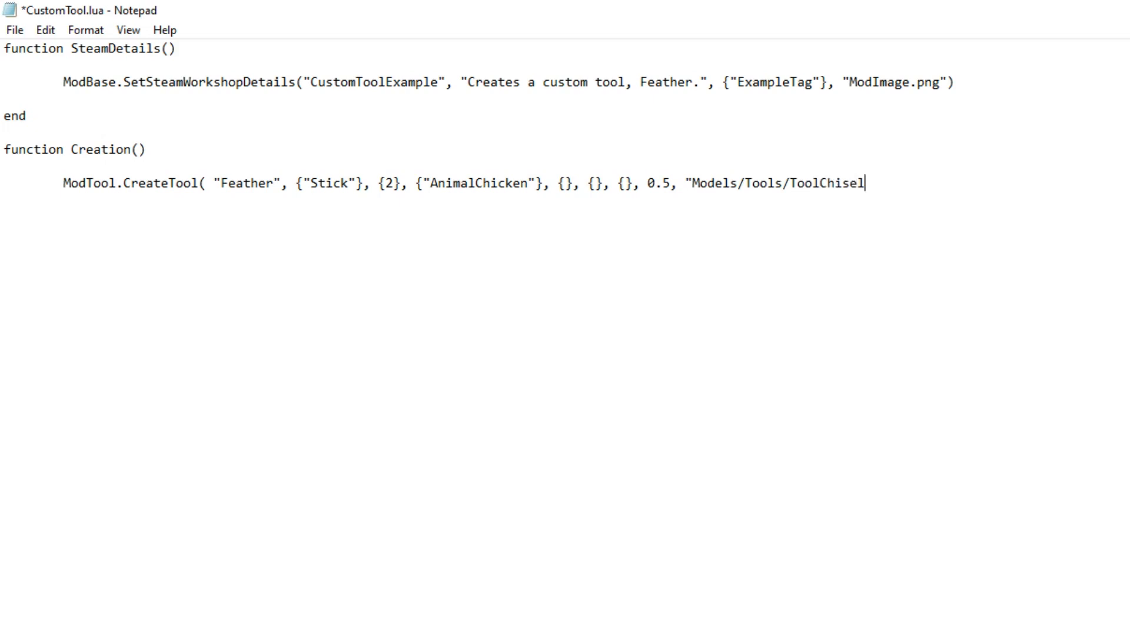
text(Crude", false,)
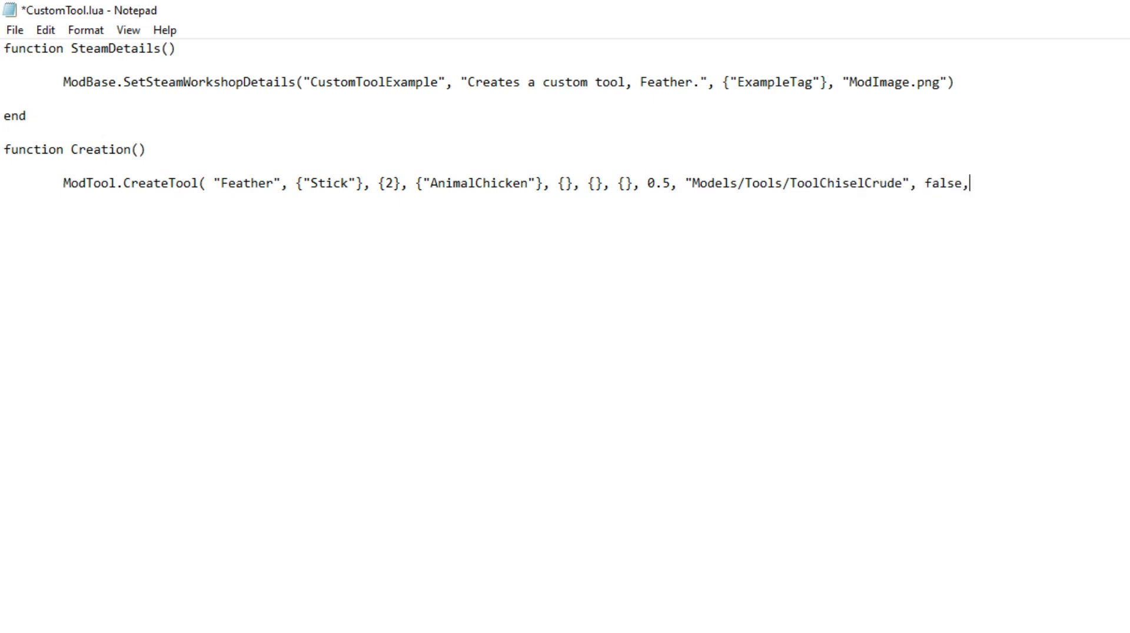
text(OnUseTool)
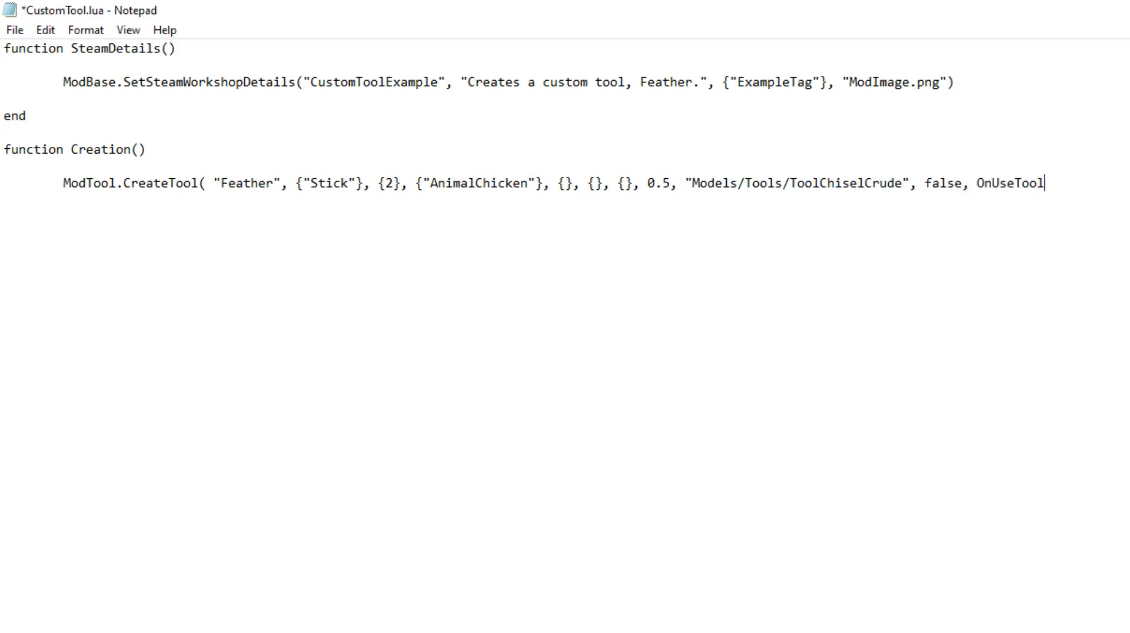
text(, false))
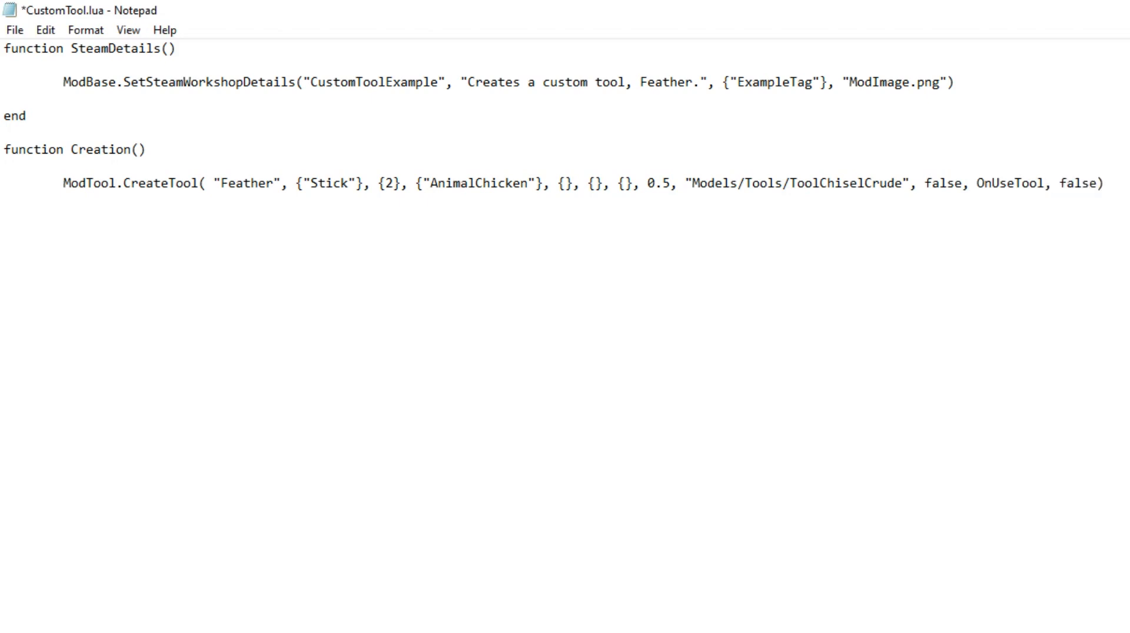
text(end)
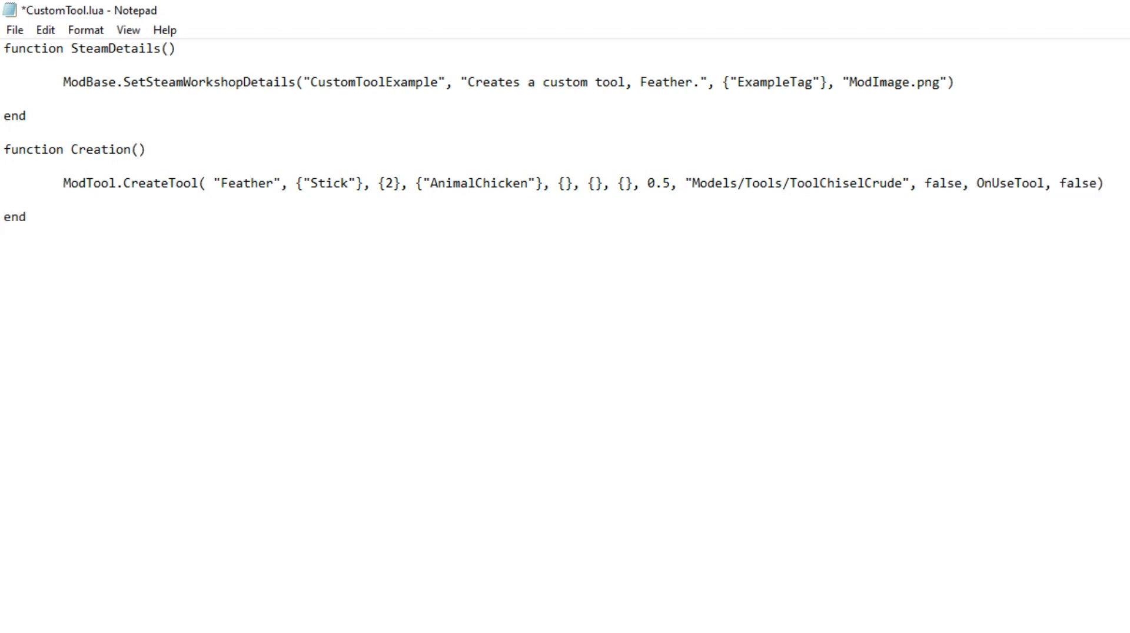
- Write OnUseTool(UniqueID, PositionX, PositionY) calling ModBase.SpawnItem("Egg", PositionX, PositionY), closed with end
text(function OnUseToo)
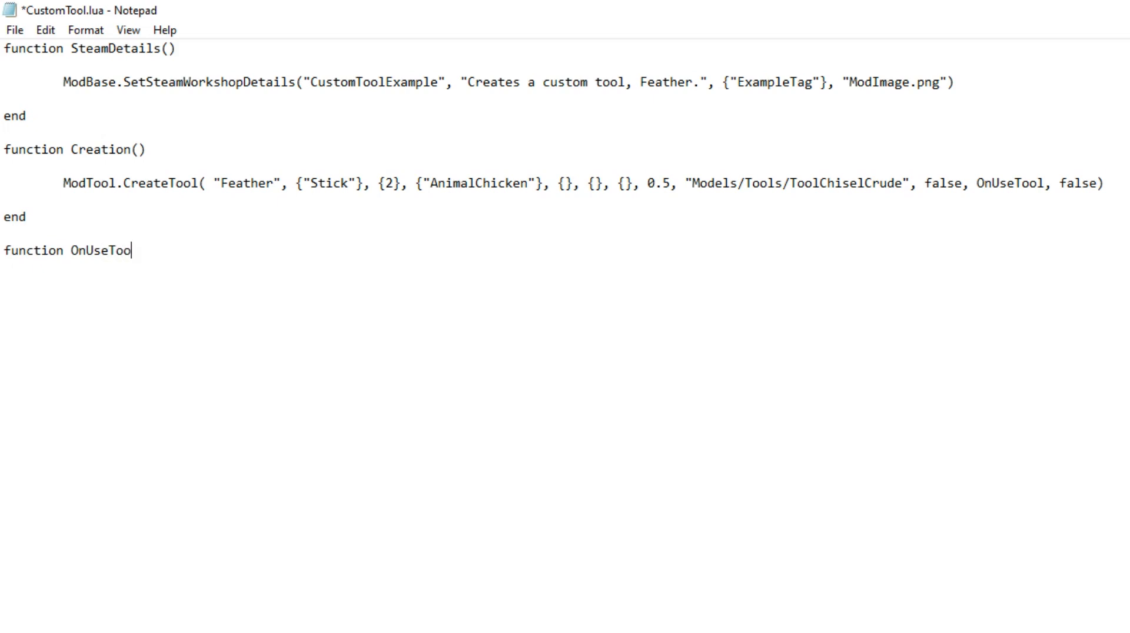
text(l( UniqueID)
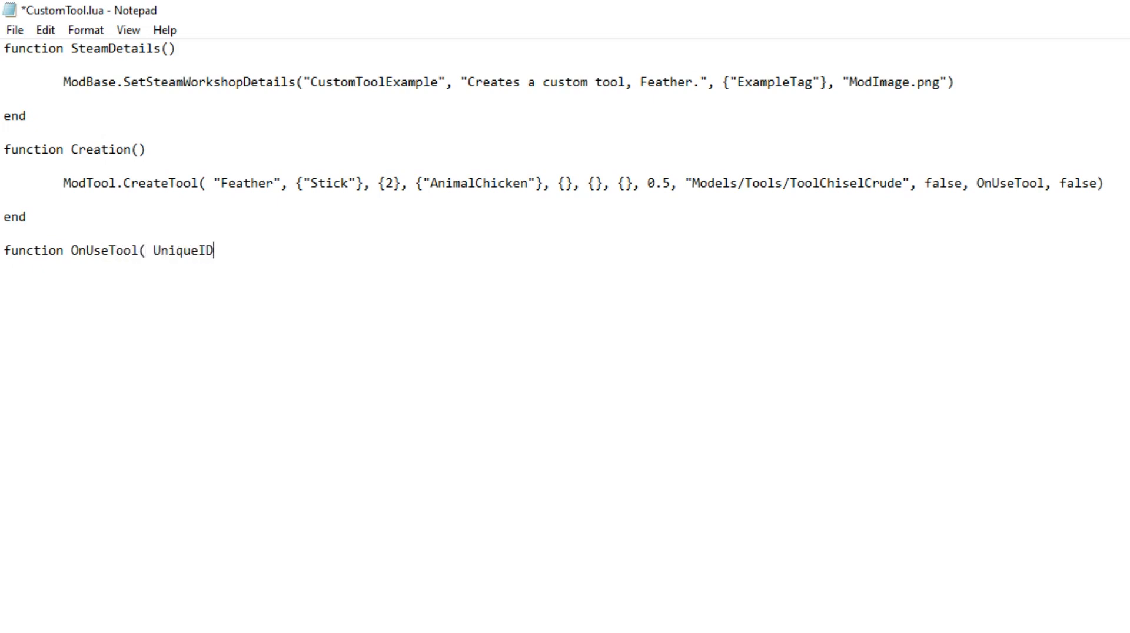
text(, PositionX,)
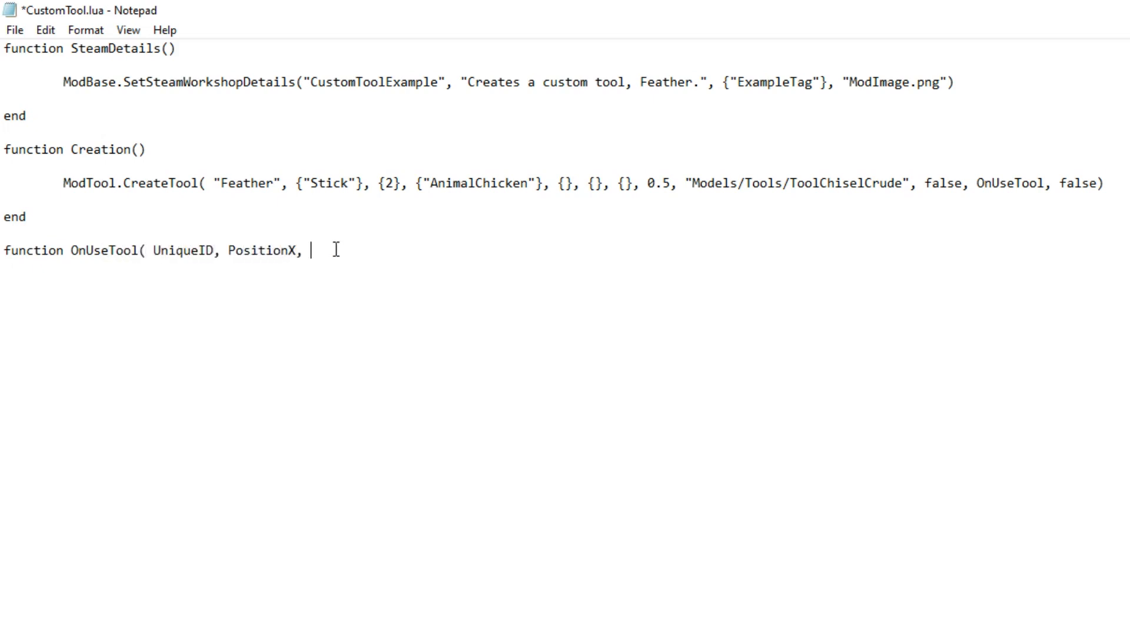
text(PositionY)
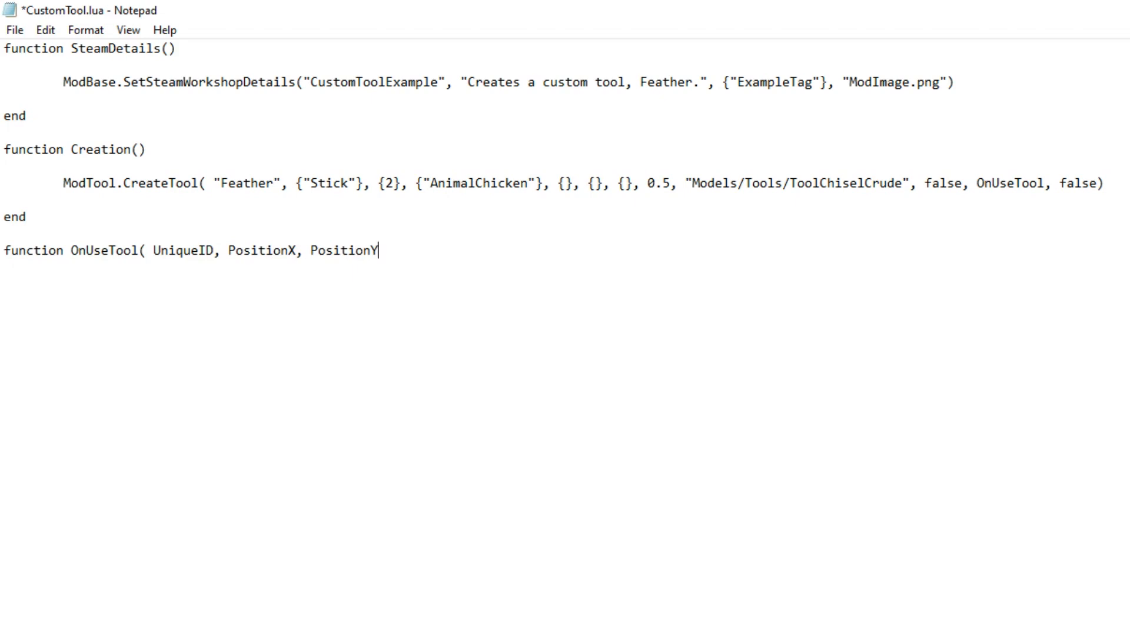
text())
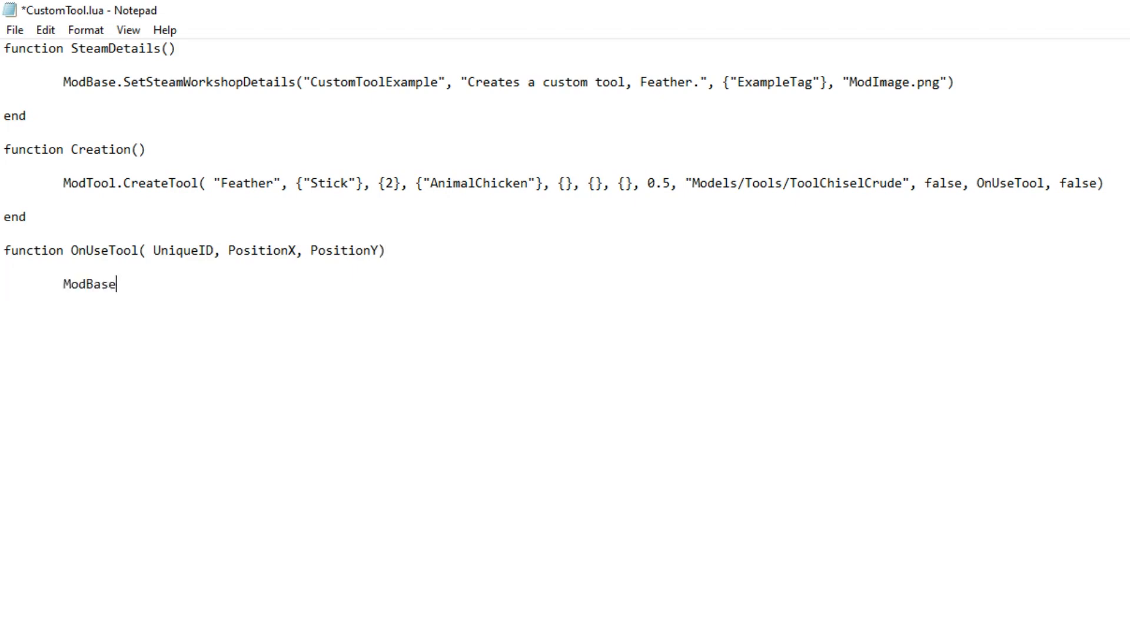
text(.Spawn)
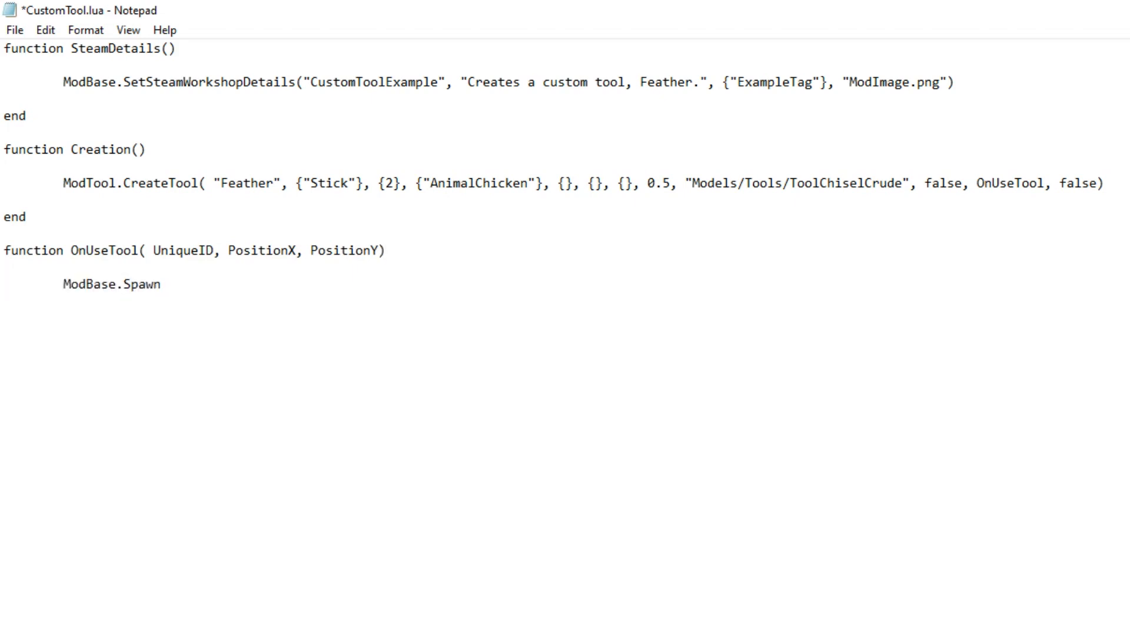
text(Item( "Egg")
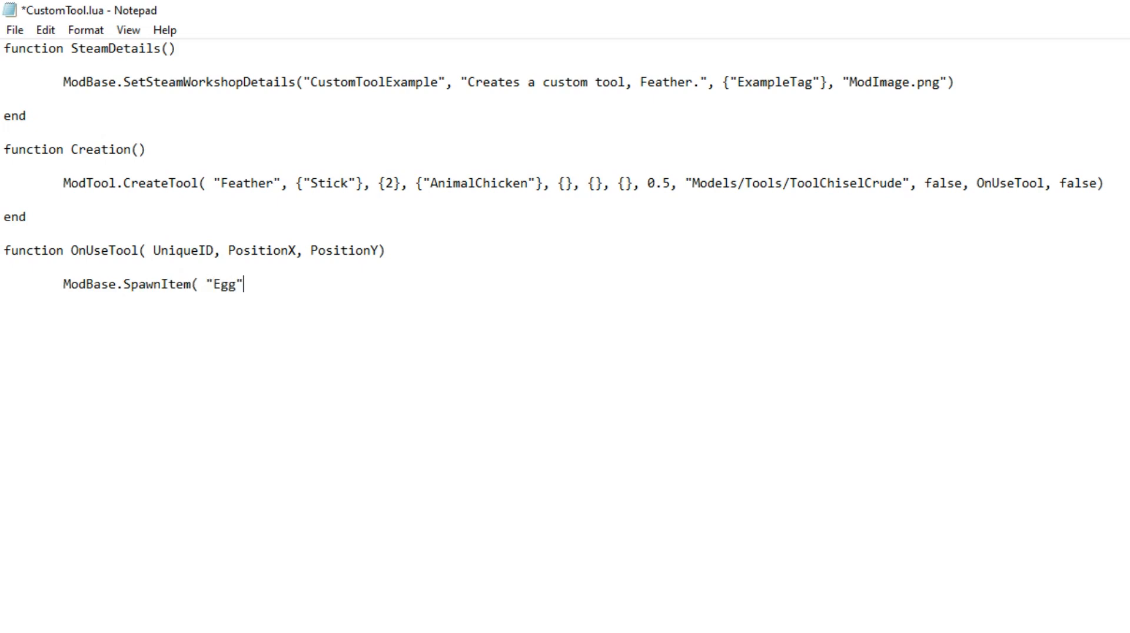
text(, PositionX, Po)
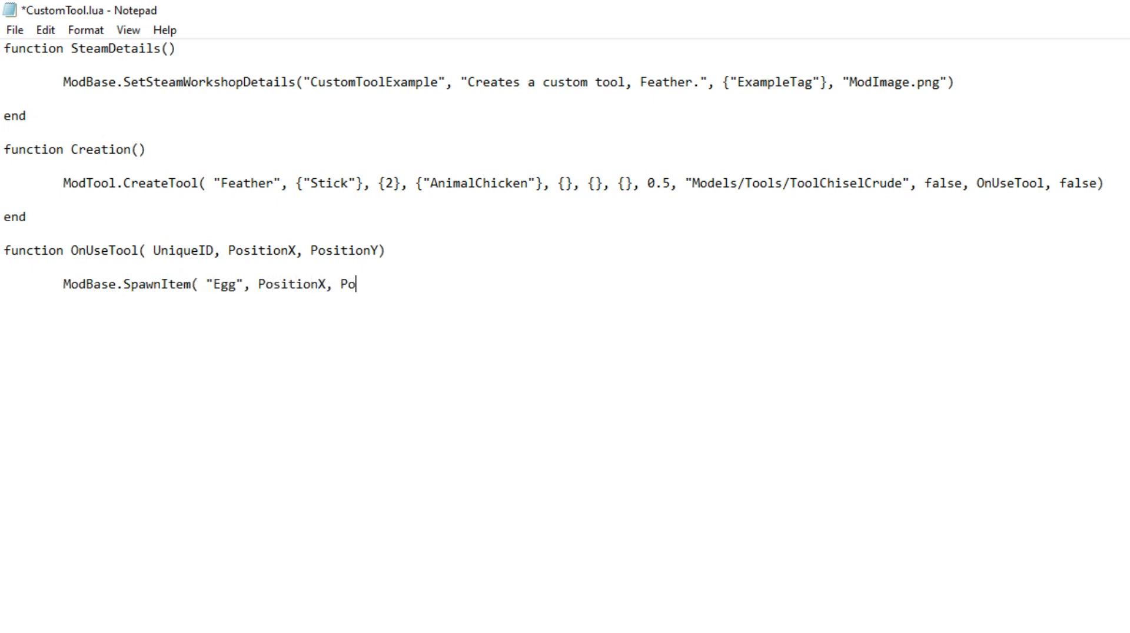
text(sitionY))
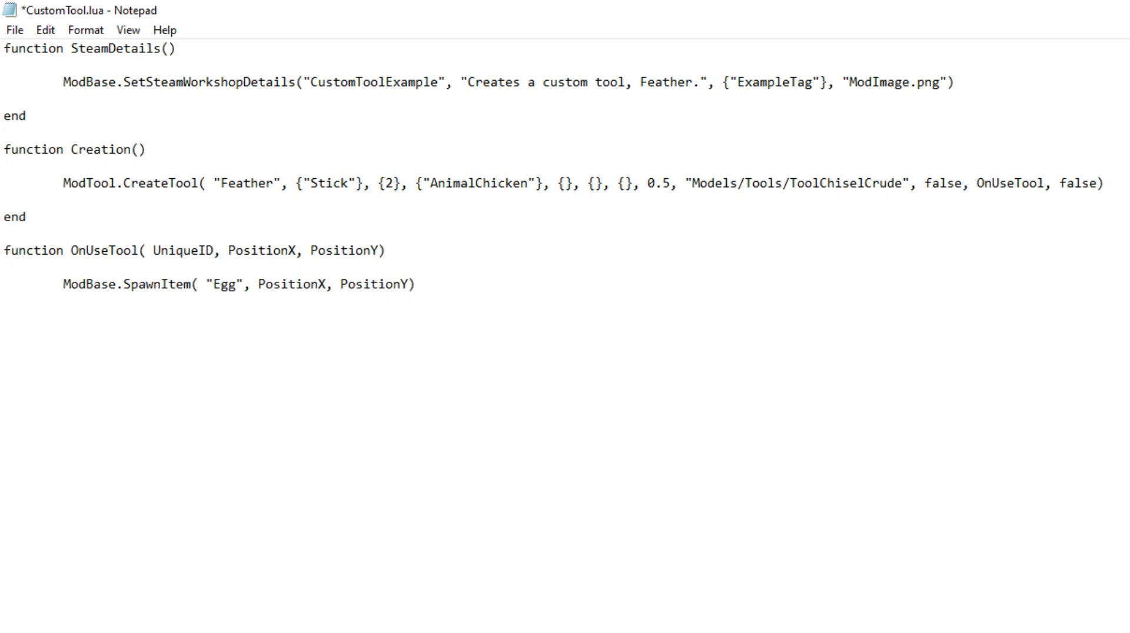
text(end)
text(funct)
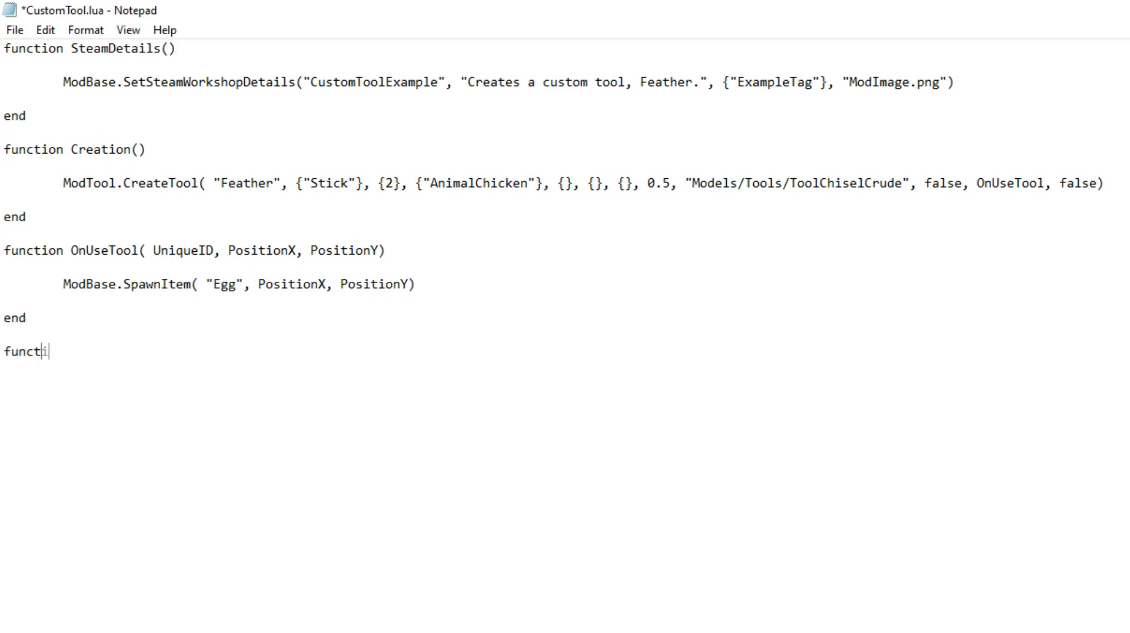
- Write BeforeLoad() calling ModVariable.AddRecipeToConverter("Workbench", "Feather", 1)
text(ion BeforeLoad())
text(Mod)
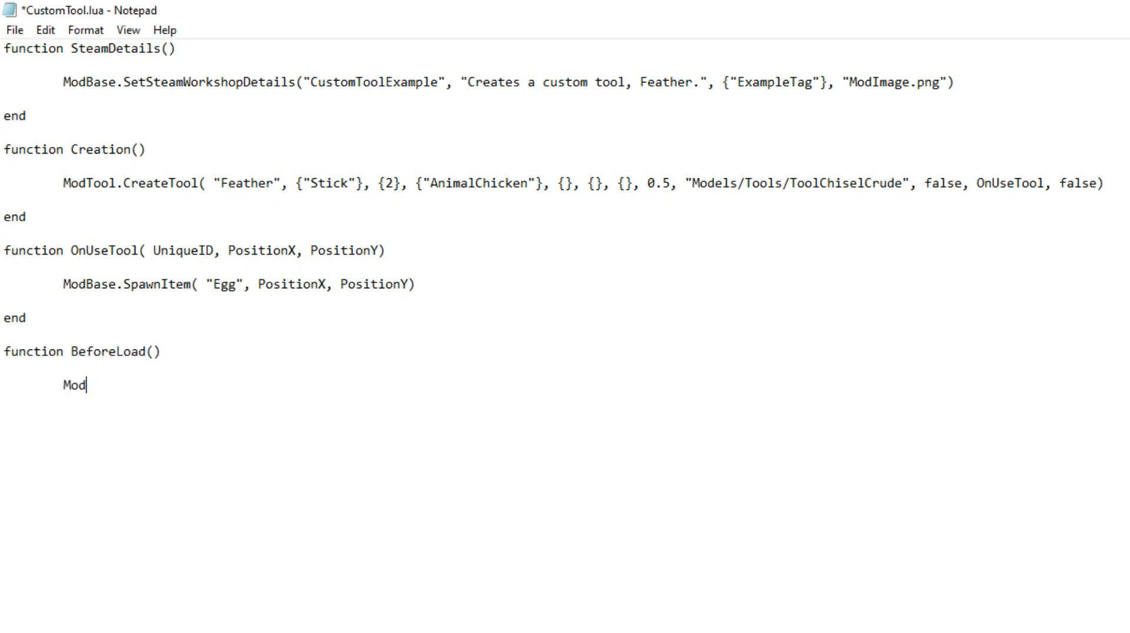
text(Variable.Add)
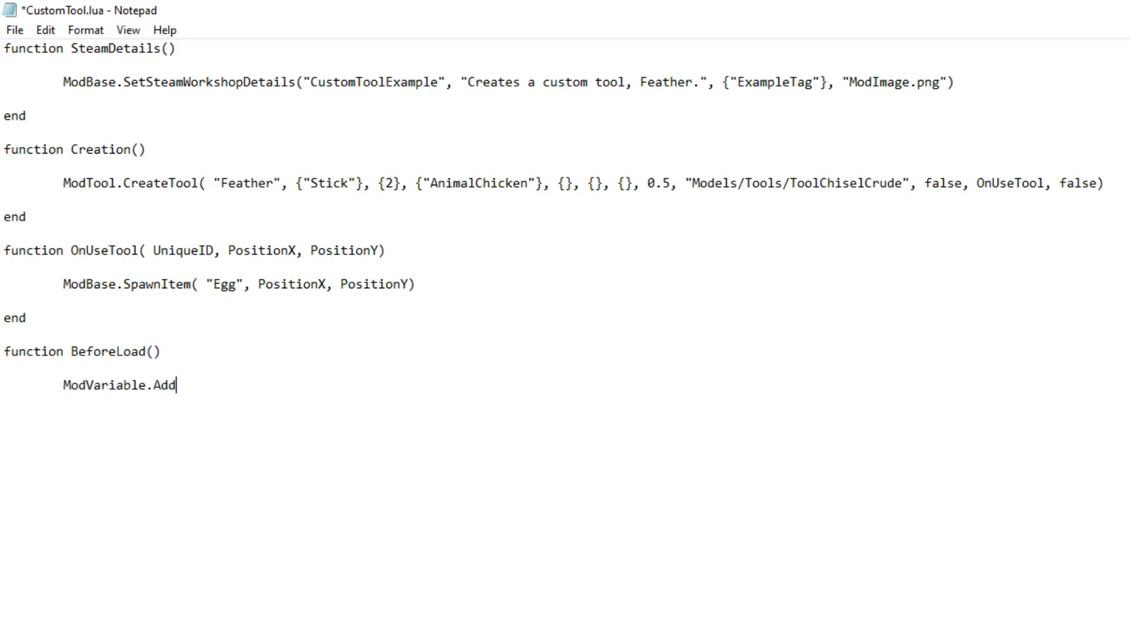
text(RecipeToConv)
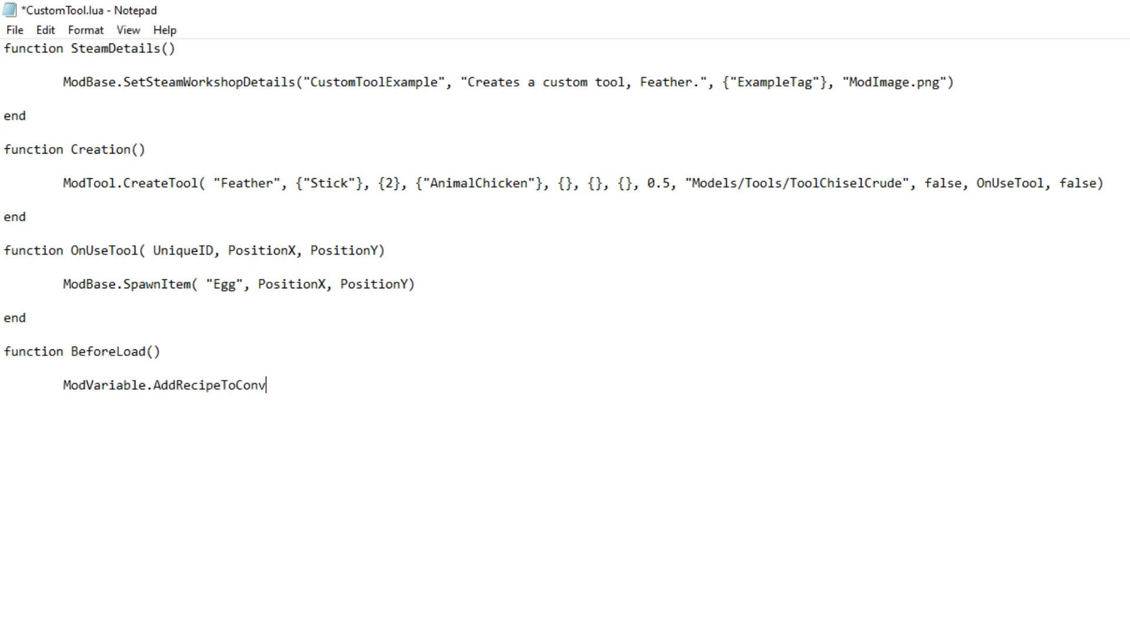
text(erter("Work)
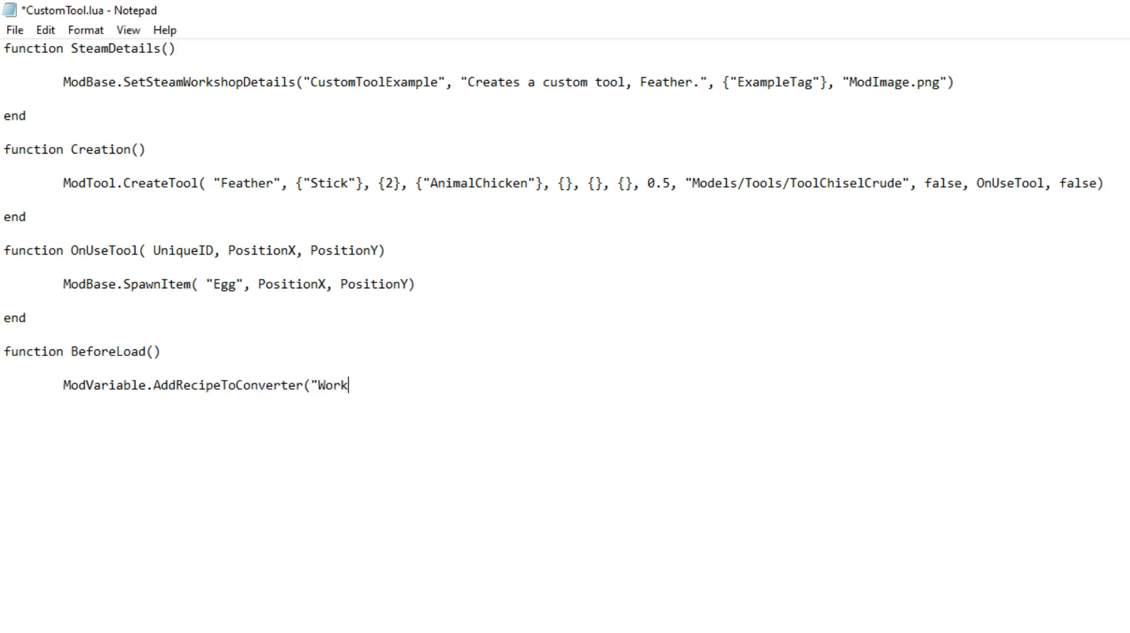
text(bench",)
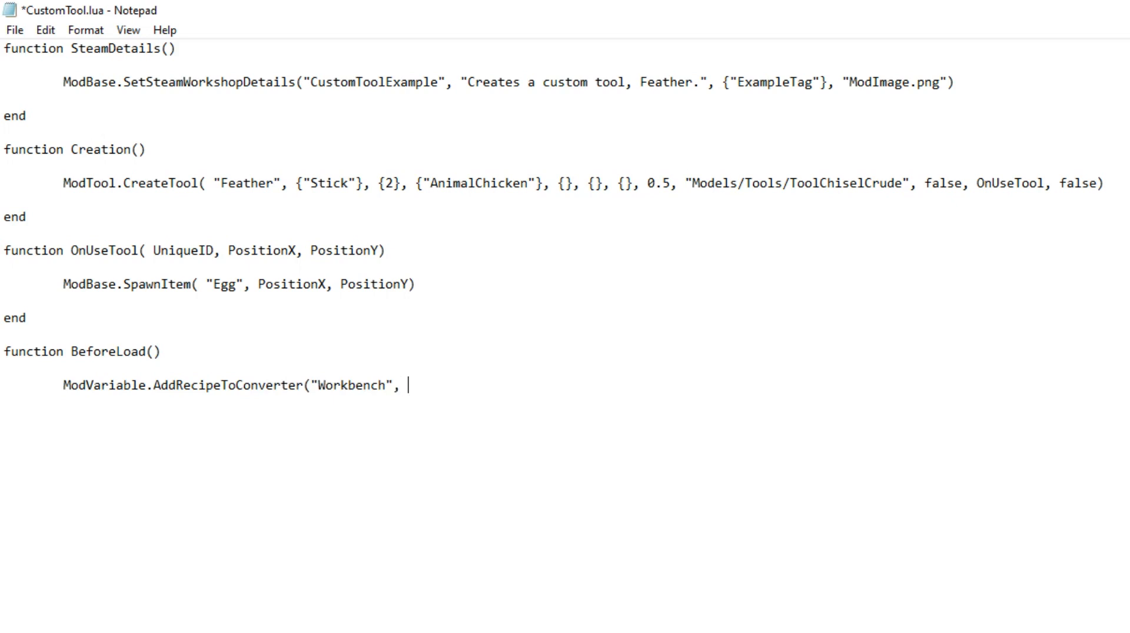
text("Feather", 1)
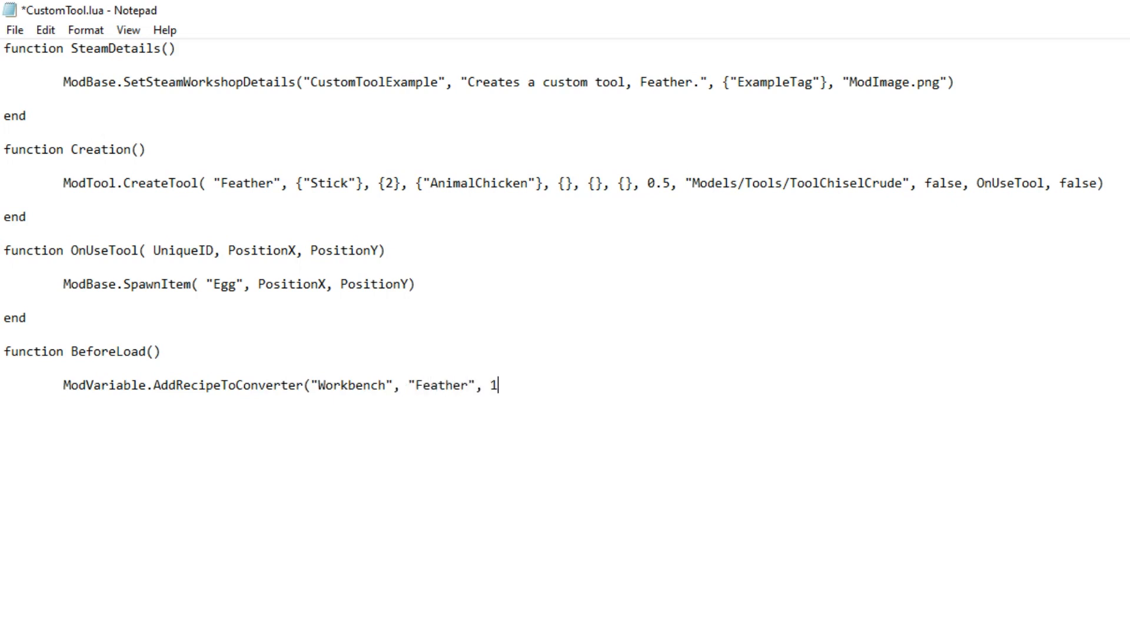
text())
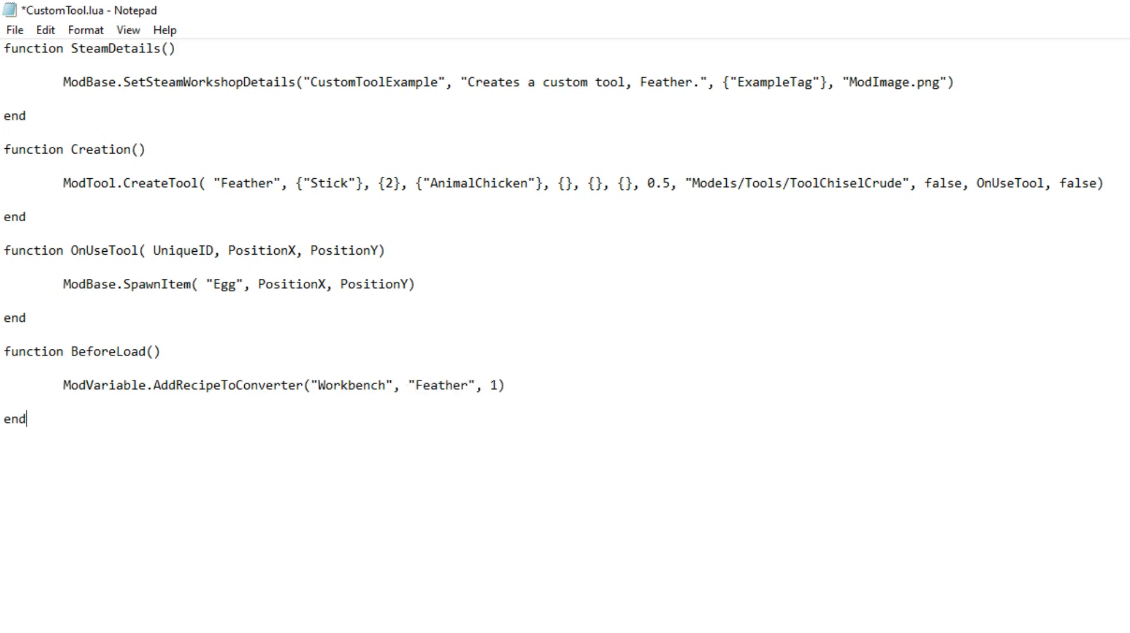